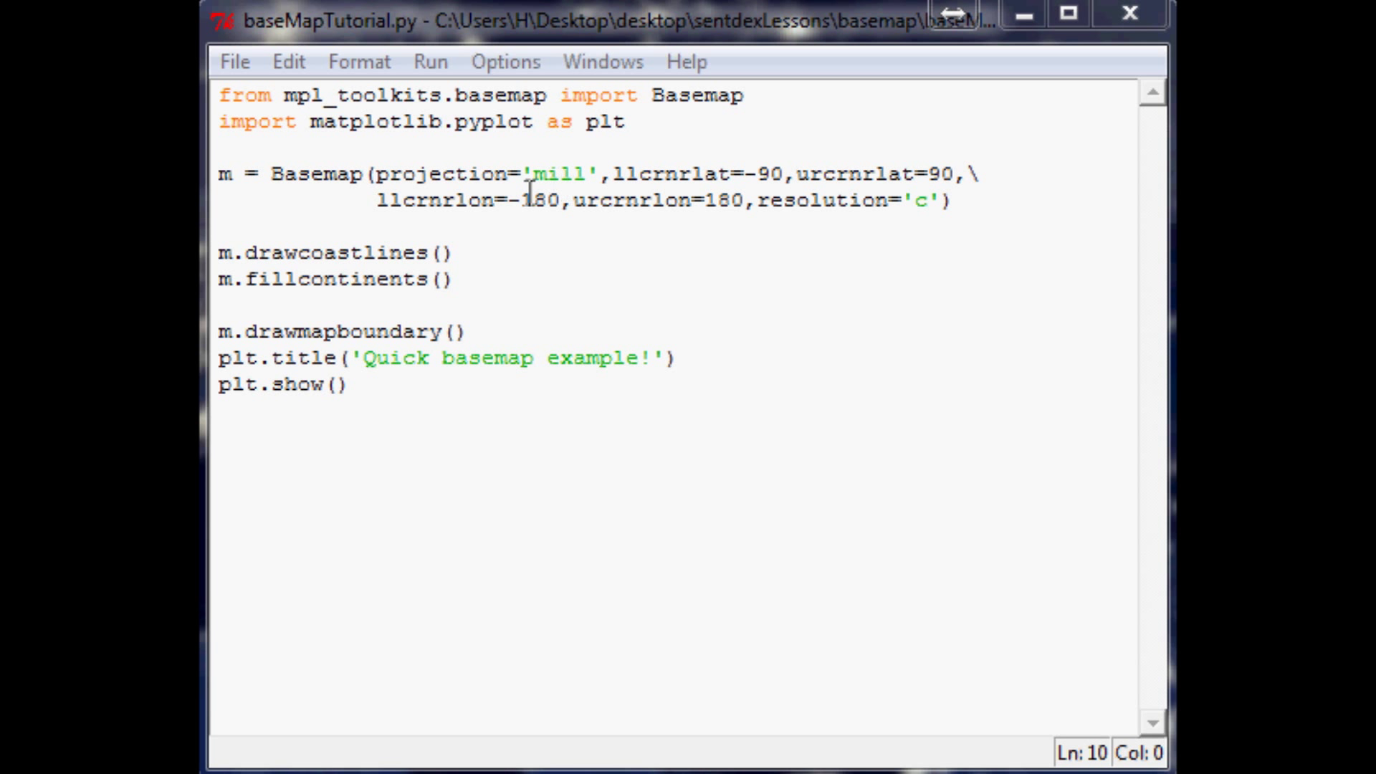
pyautogui.moveTo(443, 53)
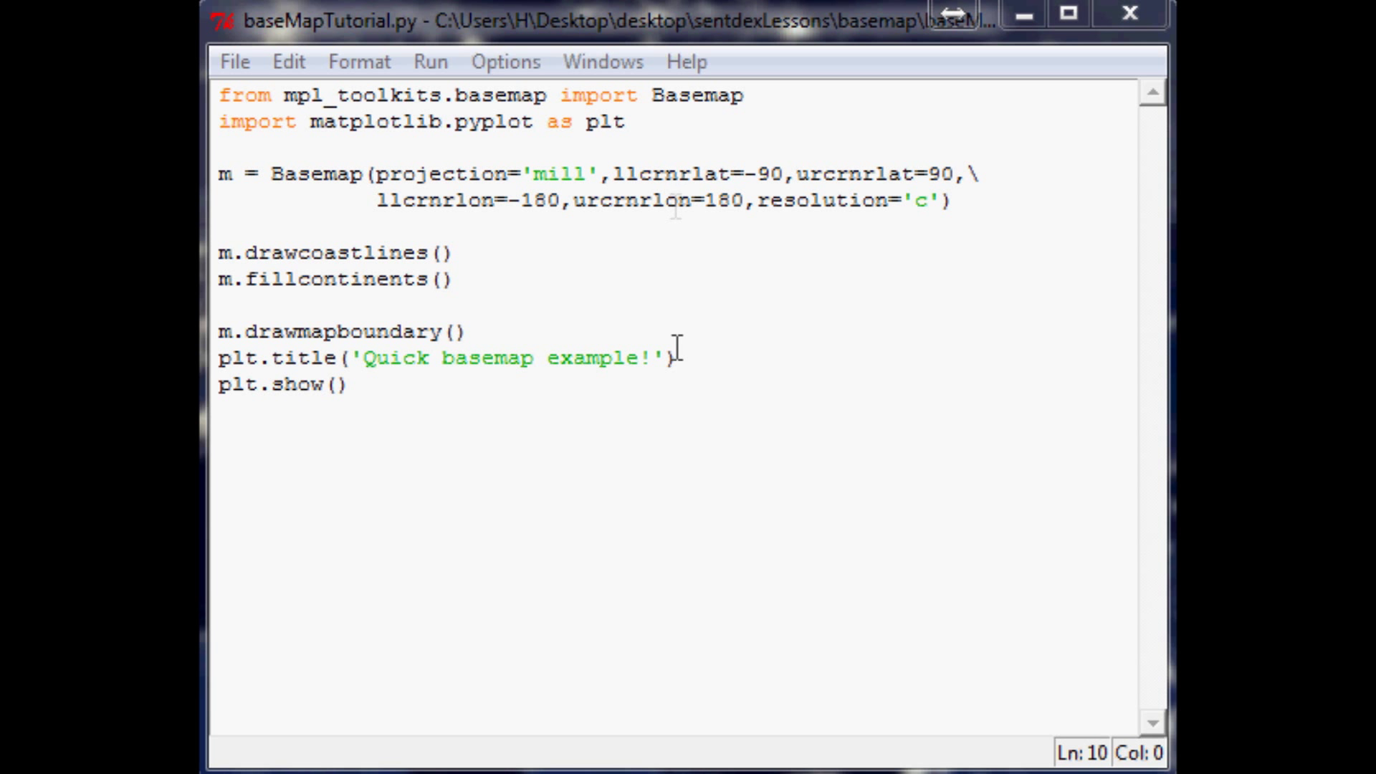
pyautogui.moveTo(869, 602)
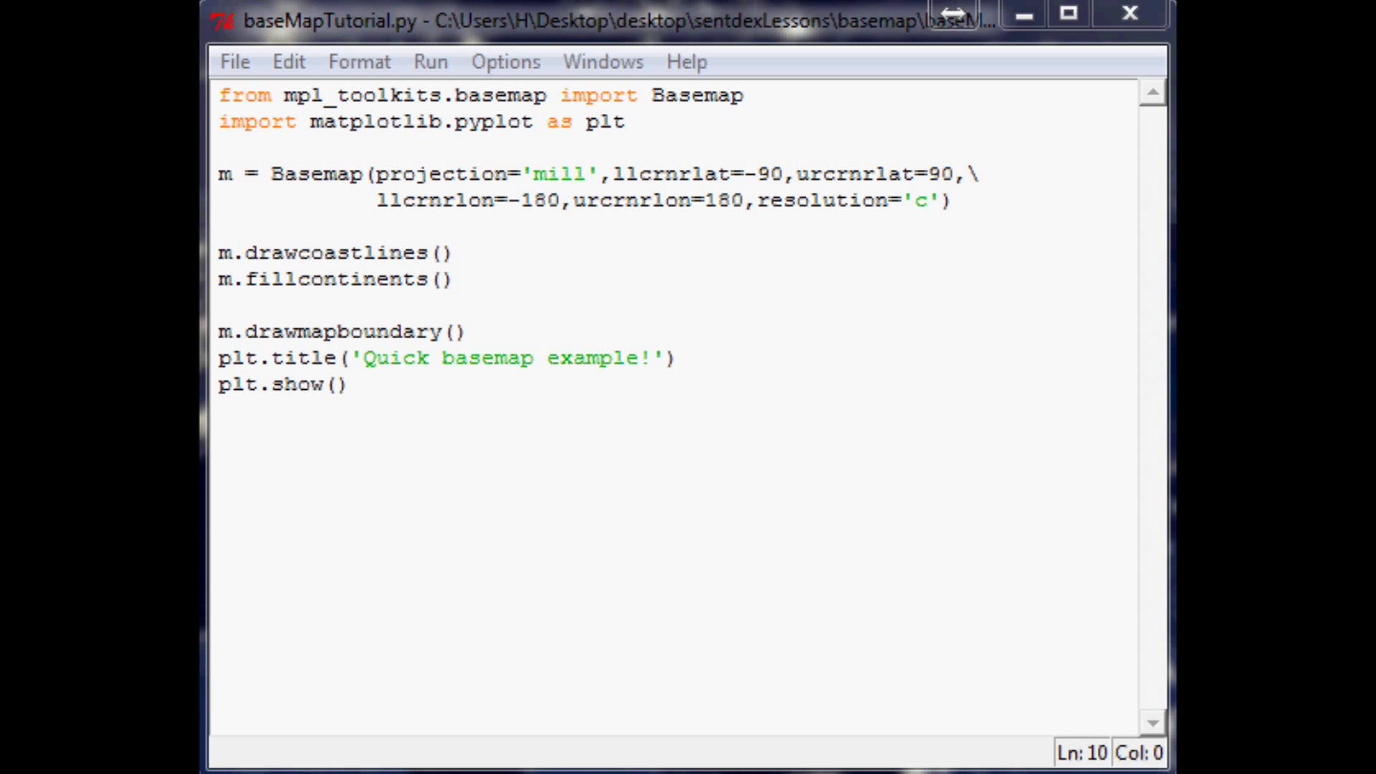
pyautogui.moveTo(679, 146)
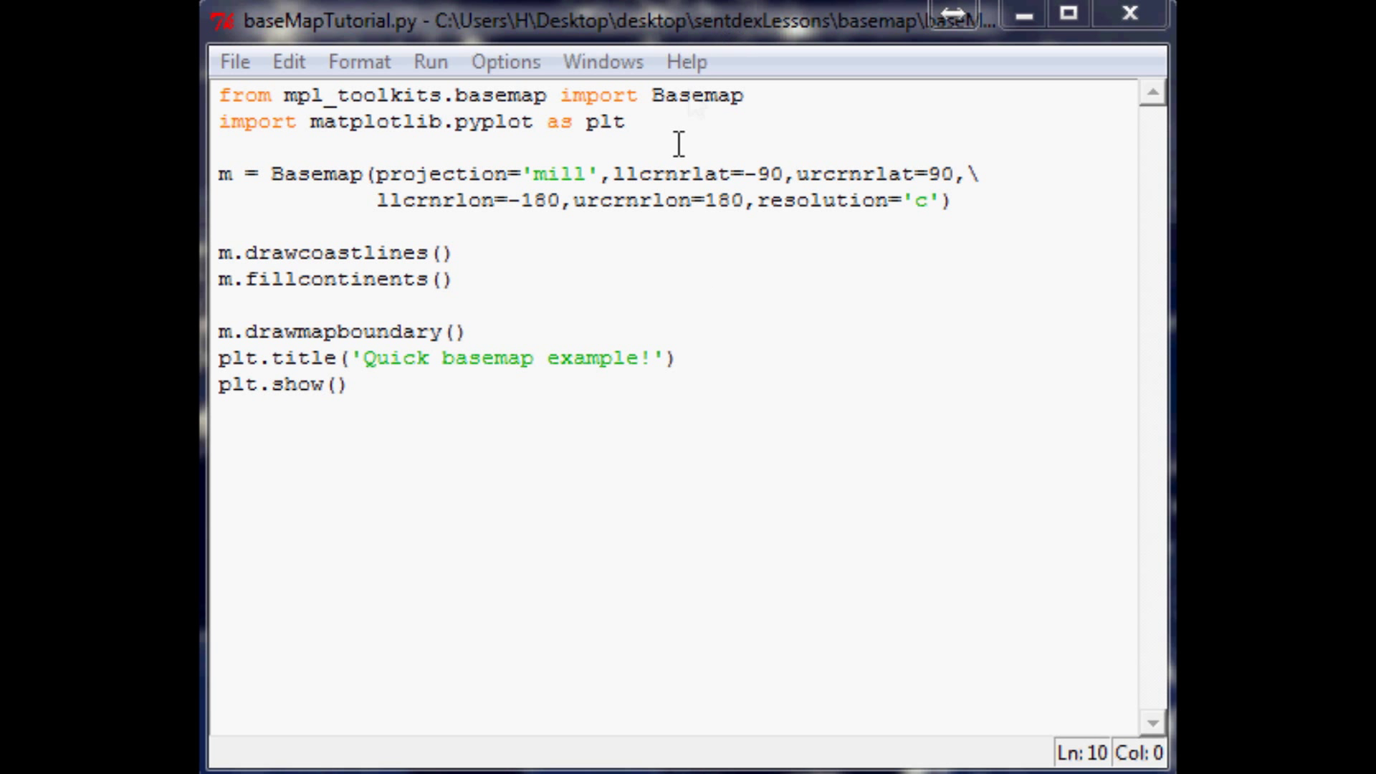
pyautogui.moveTo(636, 155)
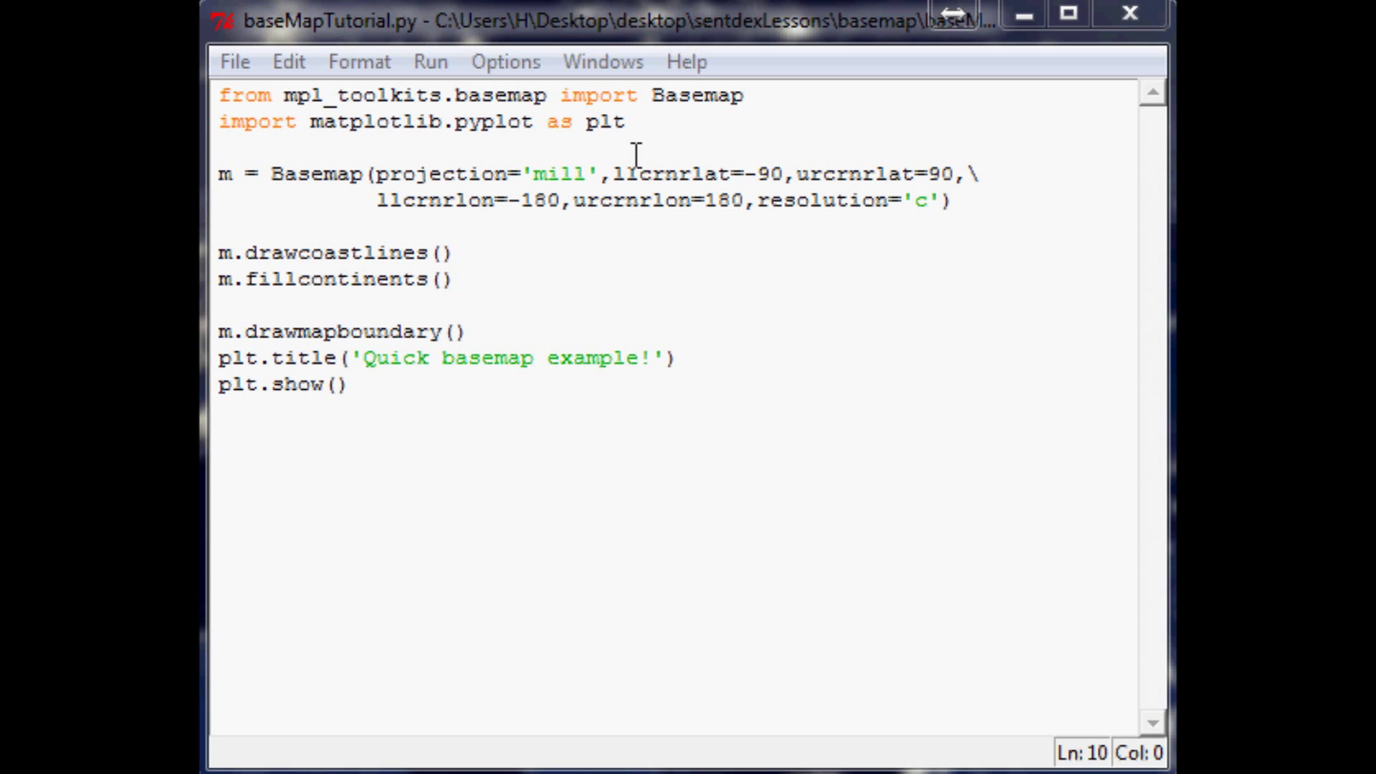
pyautogui.moveTo(635, 155)
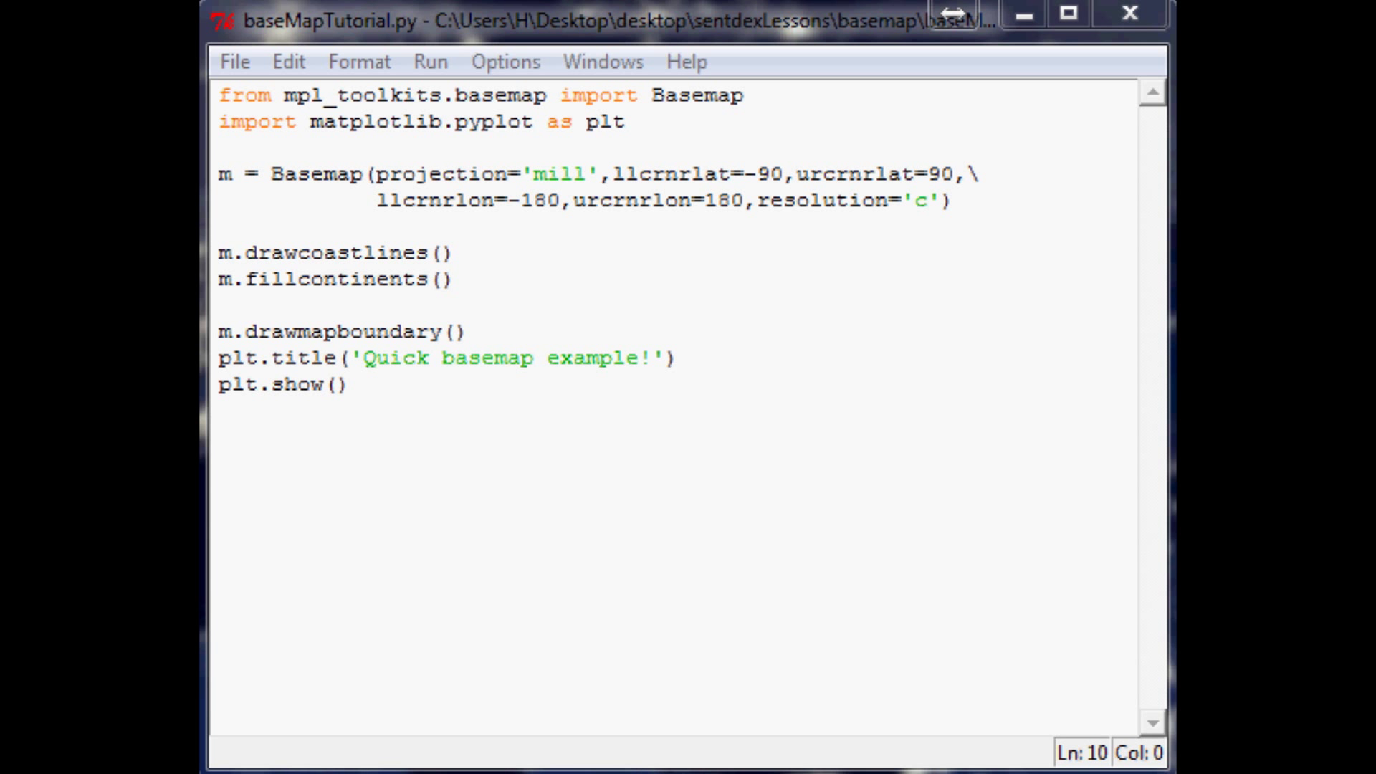
pyautogui.moveTo(921, 230)
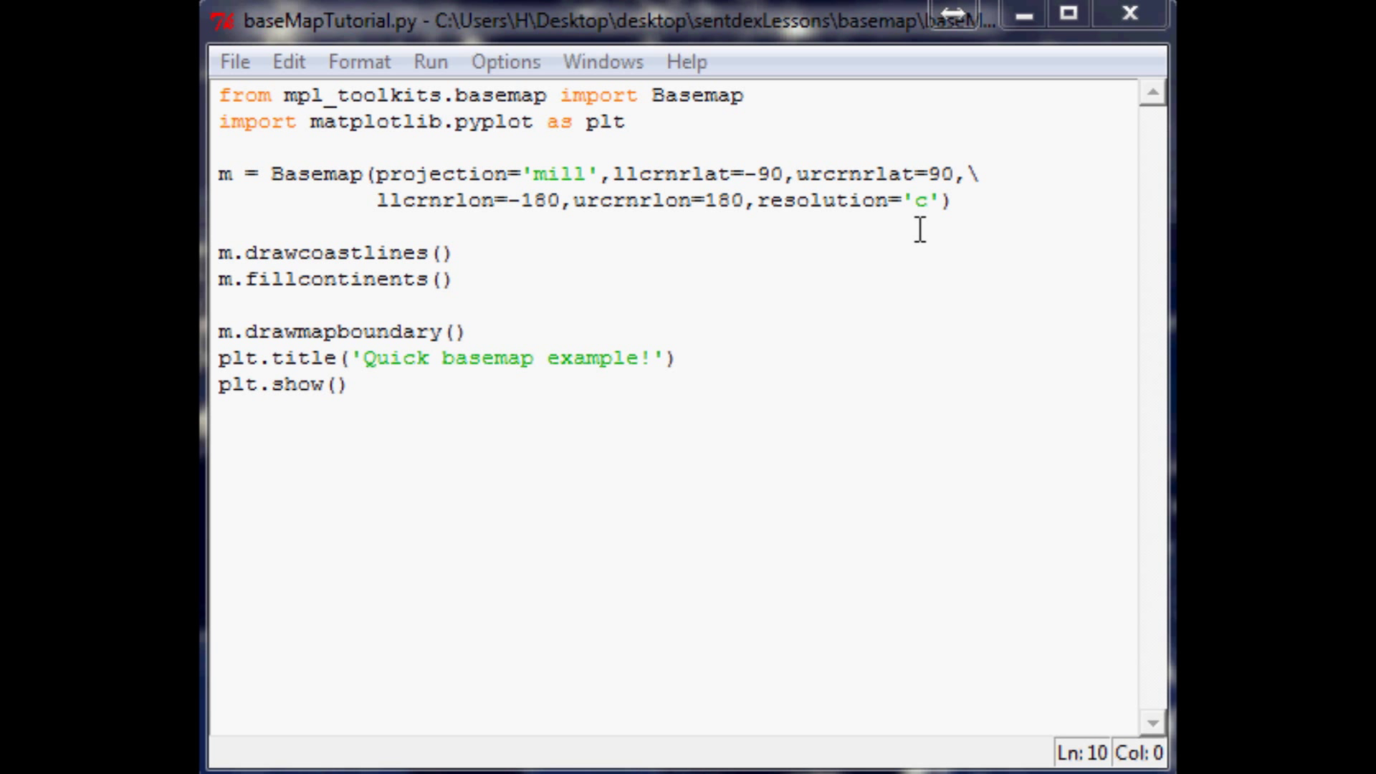
pyautogui.moveTo(890, 240)
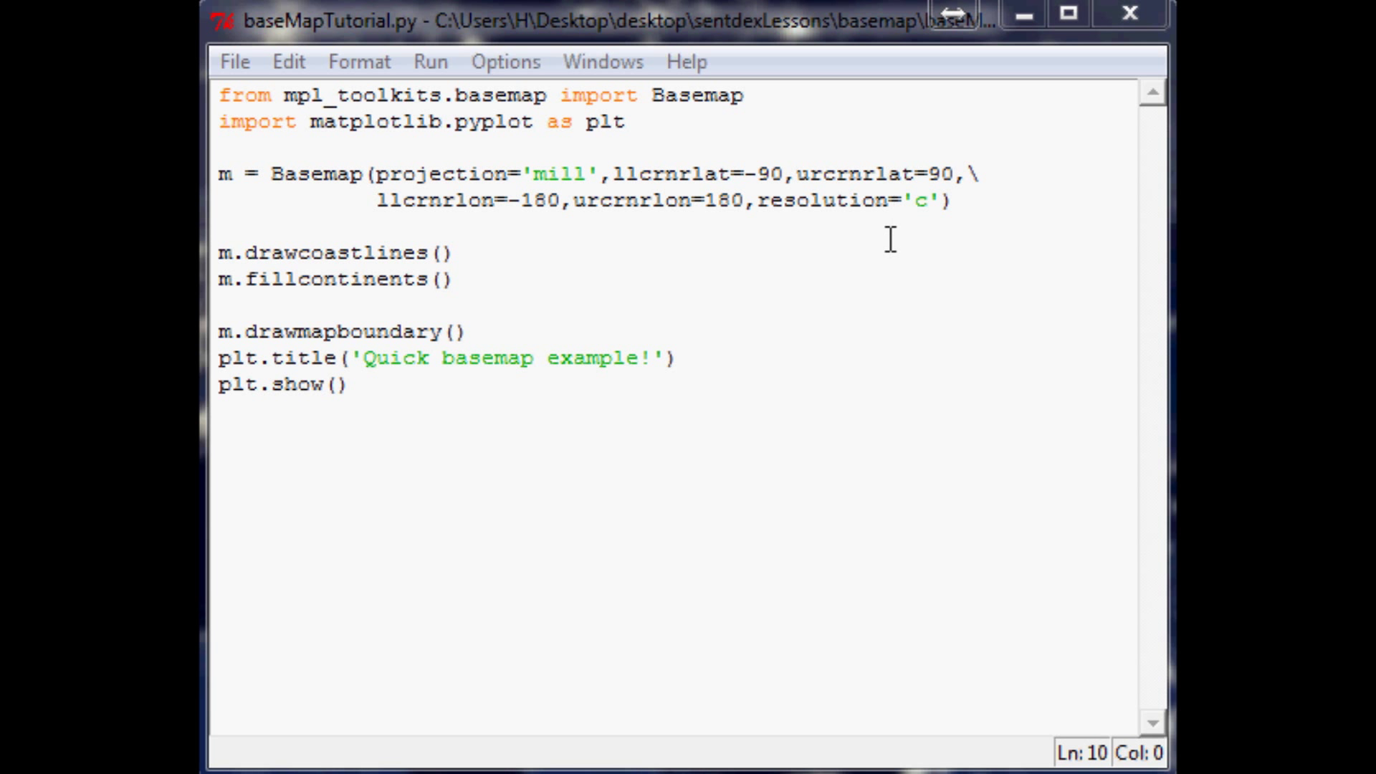
pyautogui.moveTo(866, 219)
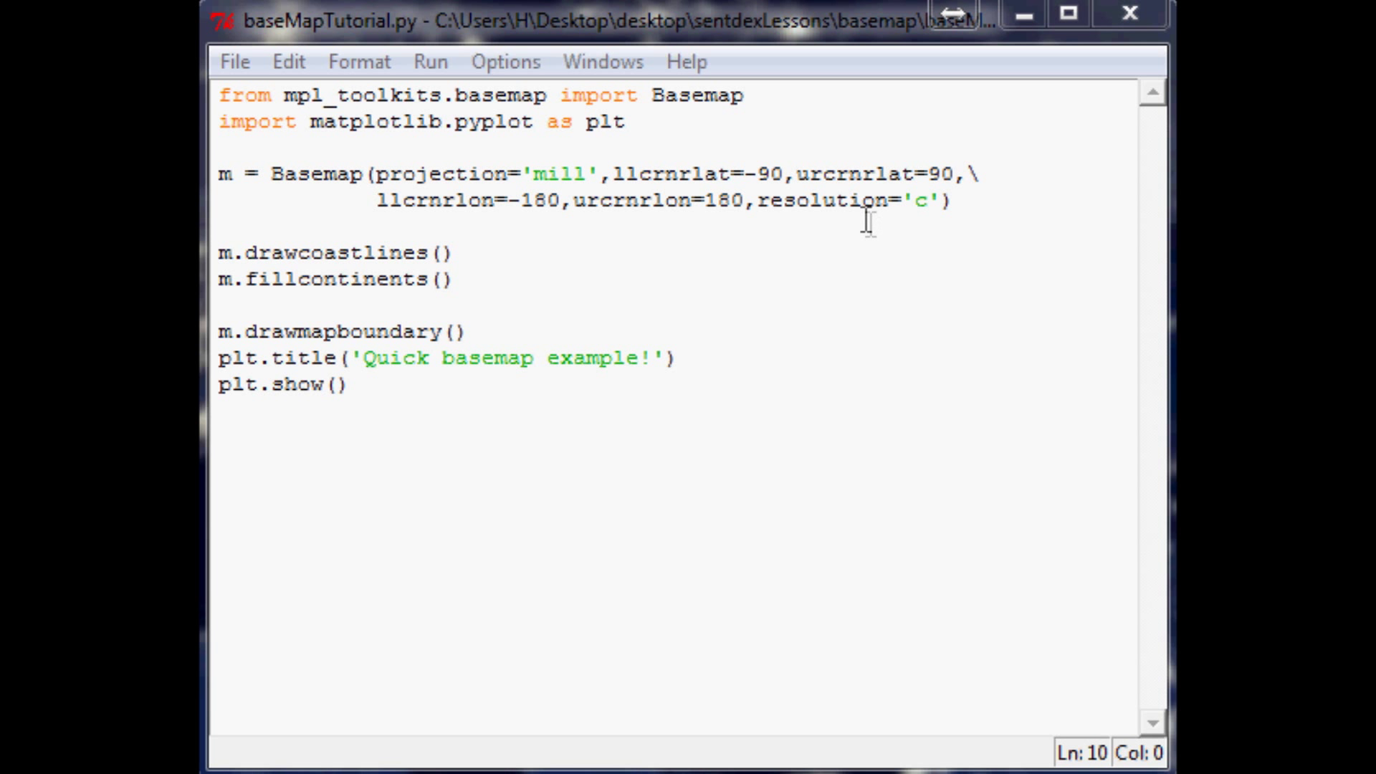
pyautogui.moveTo(852, 213)
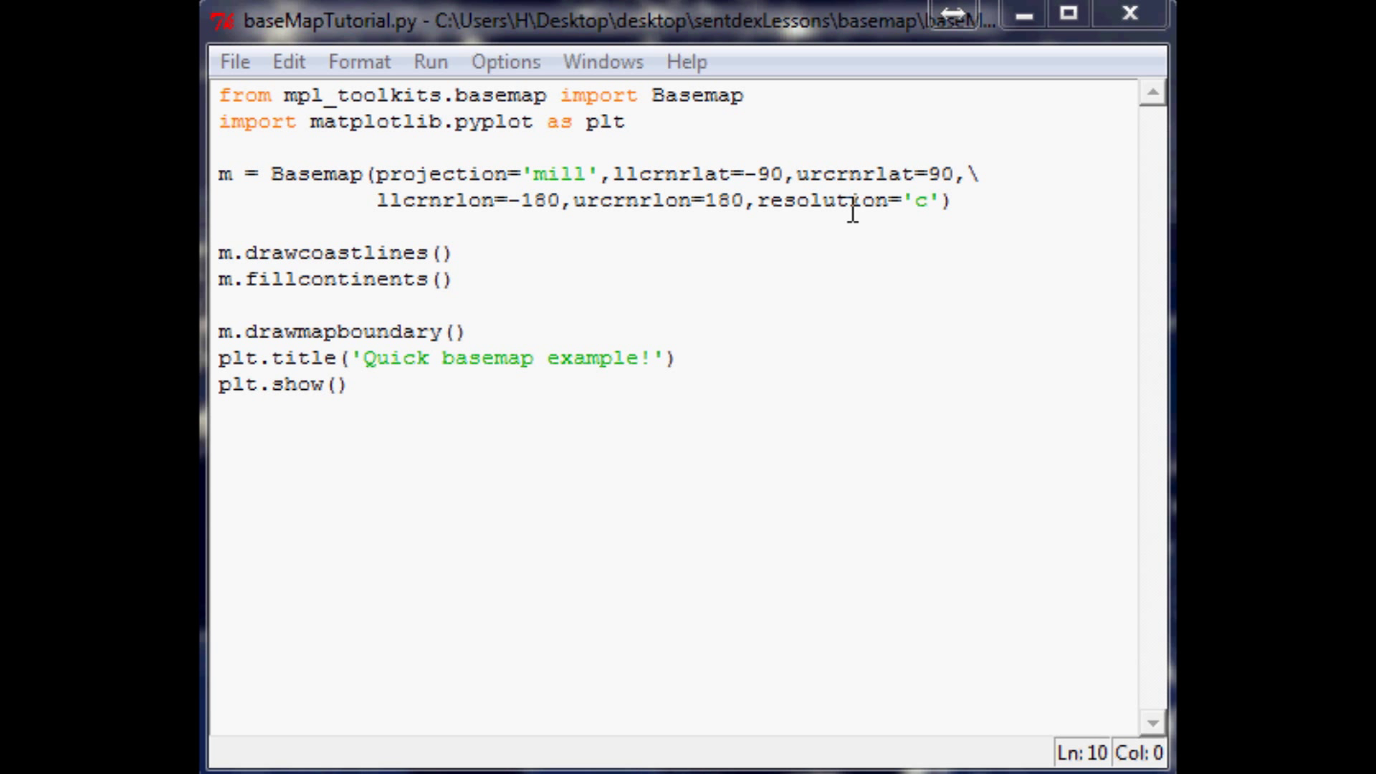
pyautogui.moveTo(843, 210)
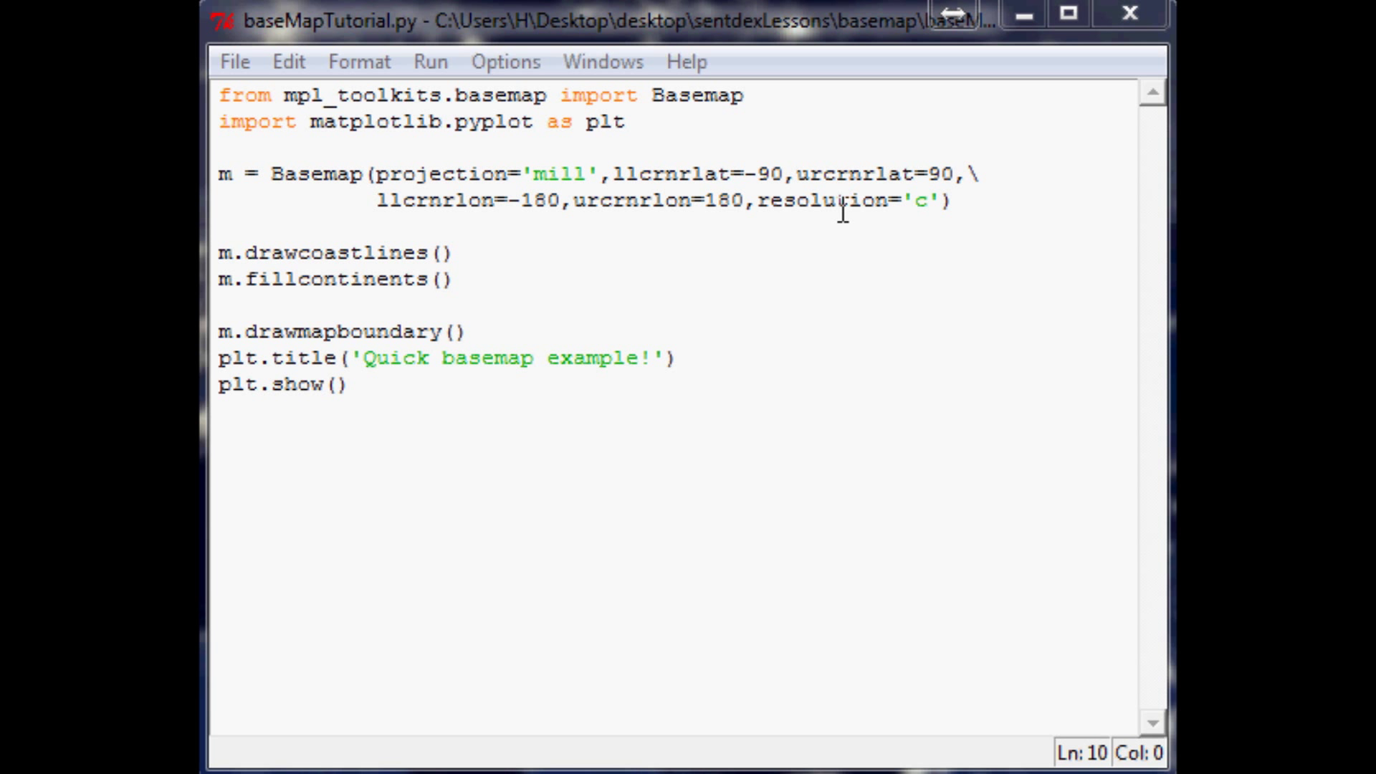
pyautogui.moveTo(785, 255)
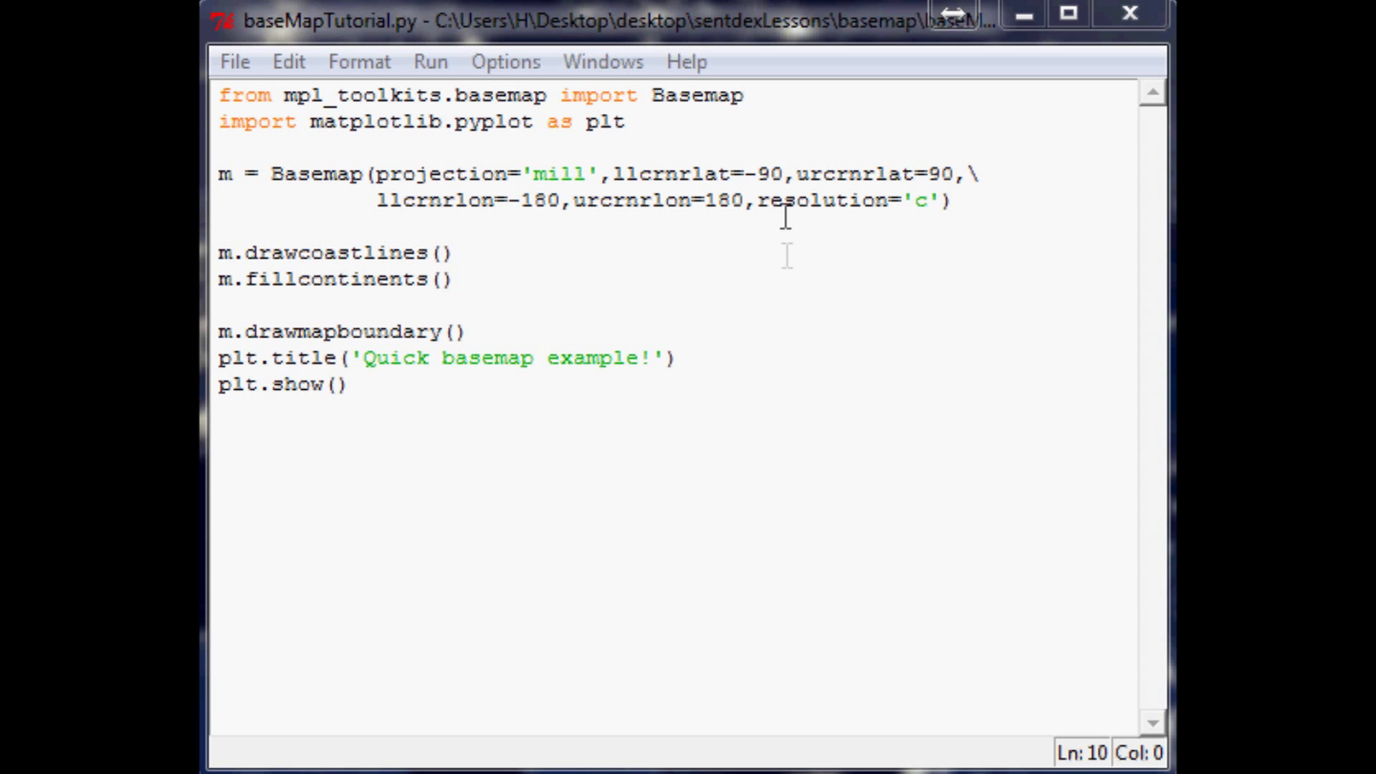
pyautogui.moveTo(959, 187)
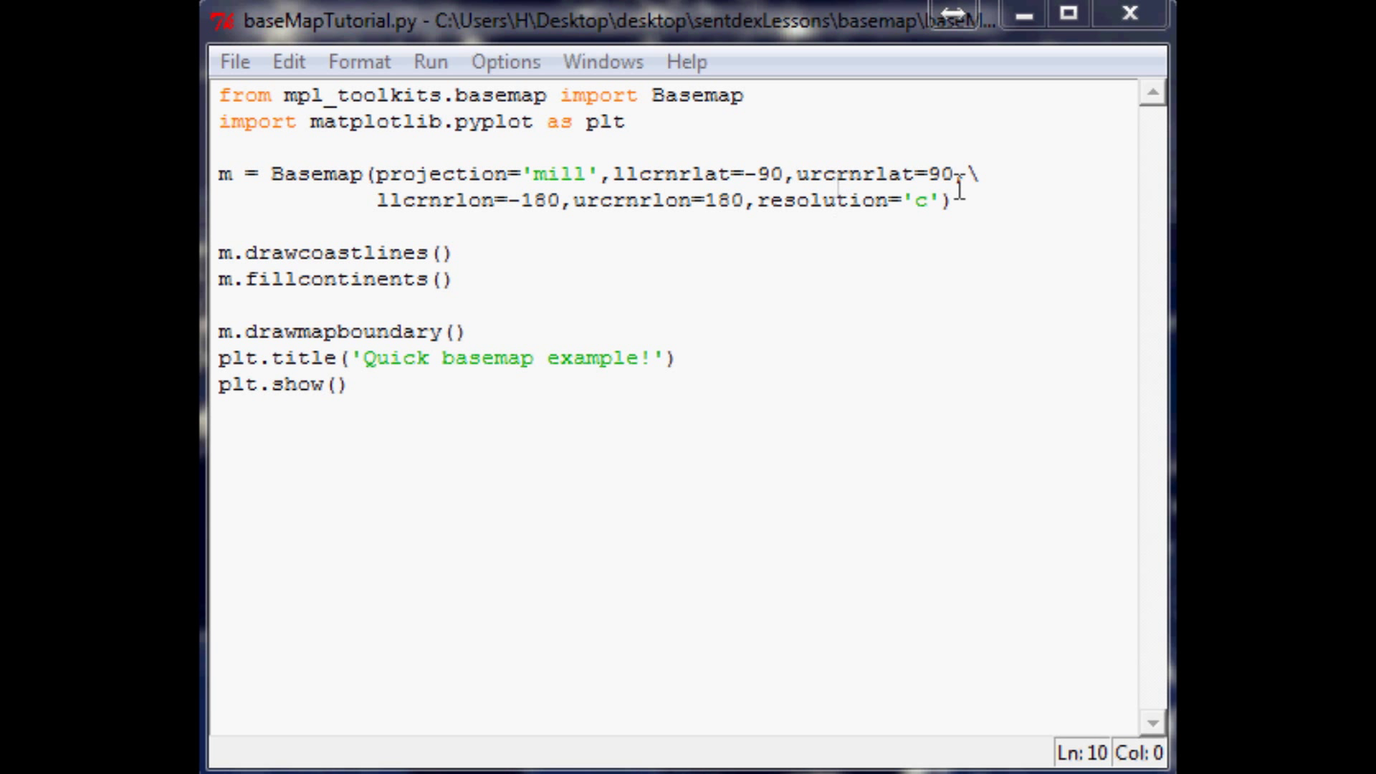
# Step: Switch the Basemap resolution from 'c' to 'l', run the map, then set it to 'h'
pyautogui.click(923, 201)
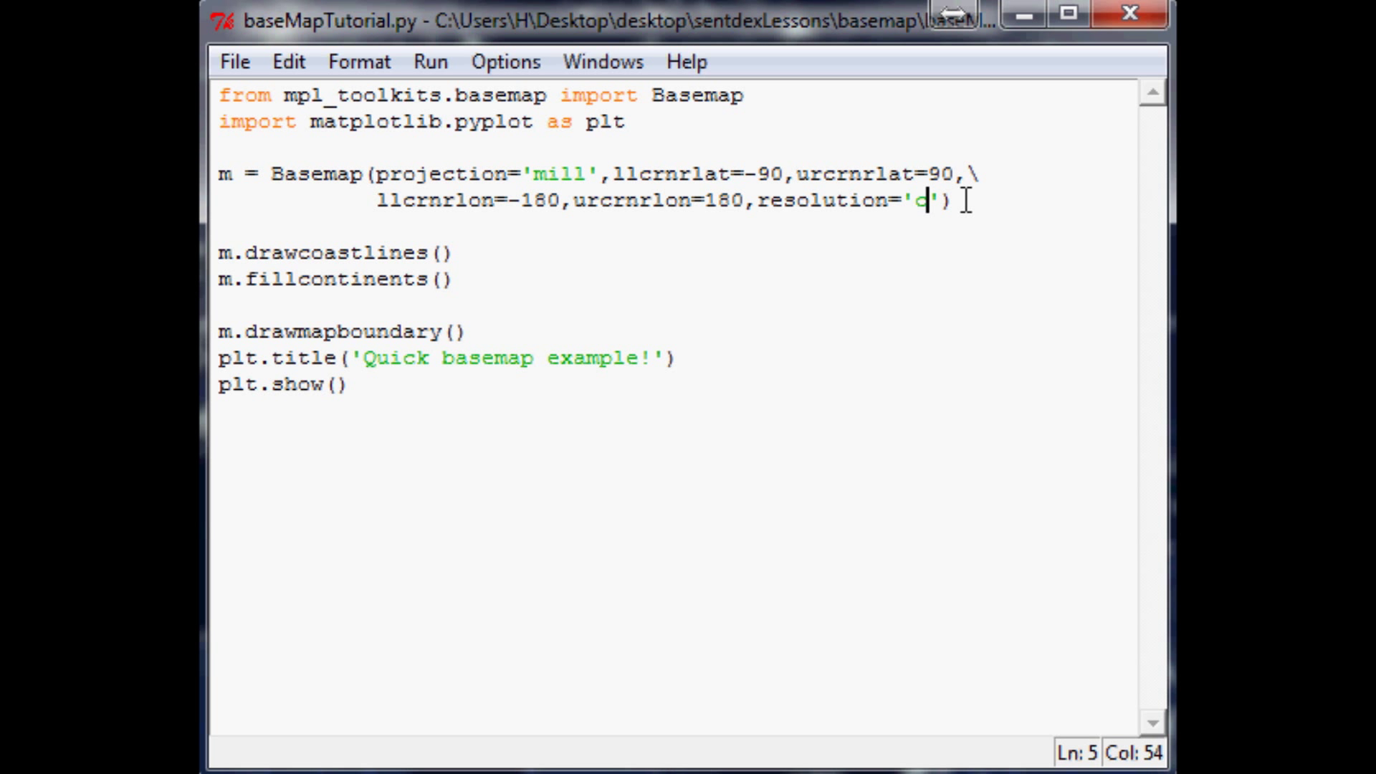
pyautogui.write('l')
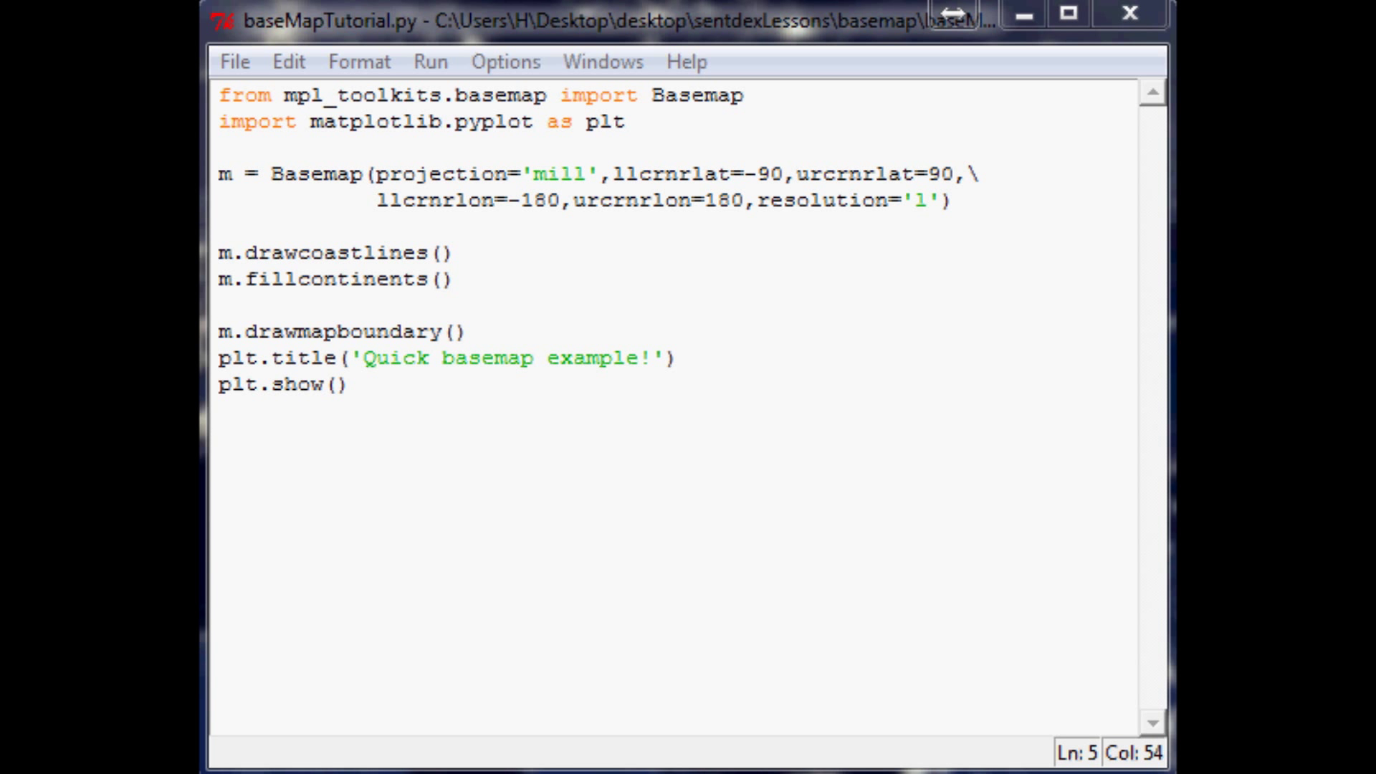
pyautogui.press('F5')
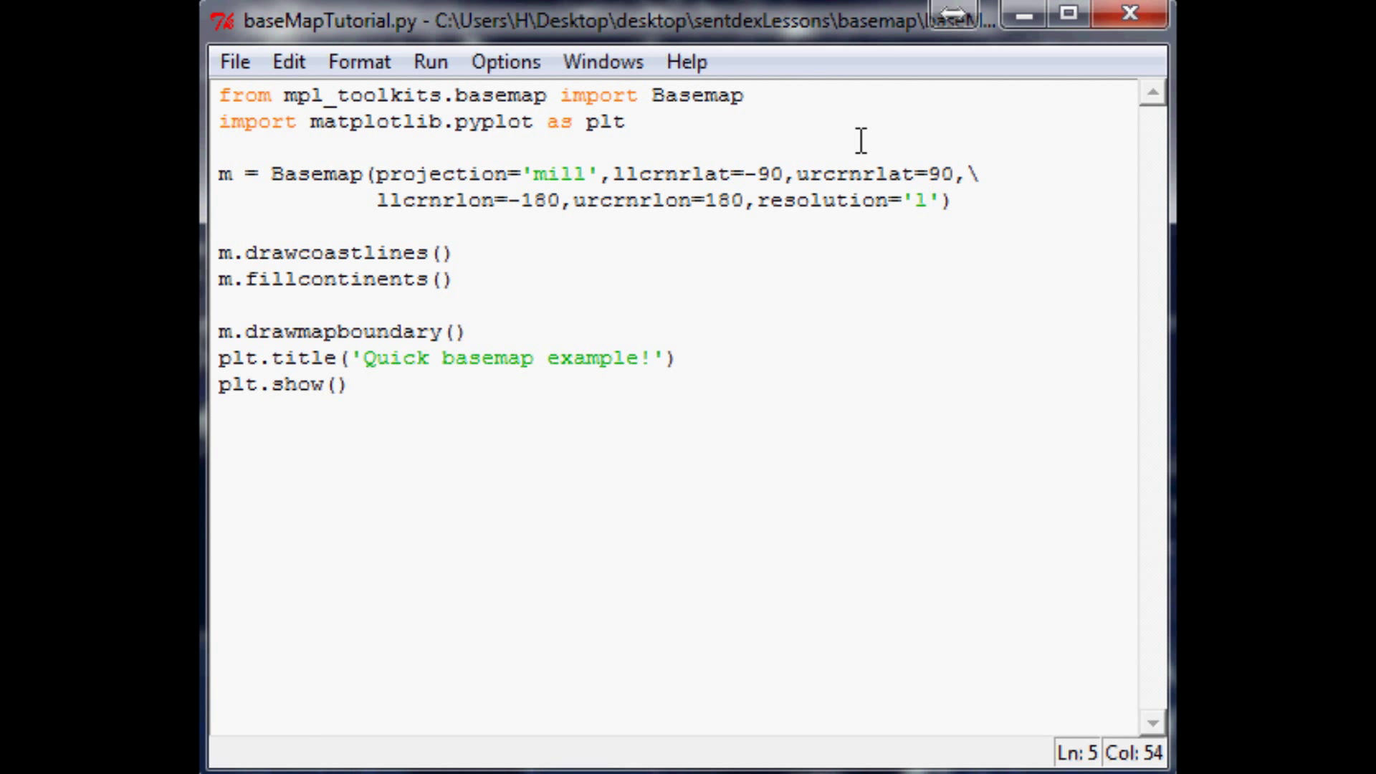
pyautogui.write('h')
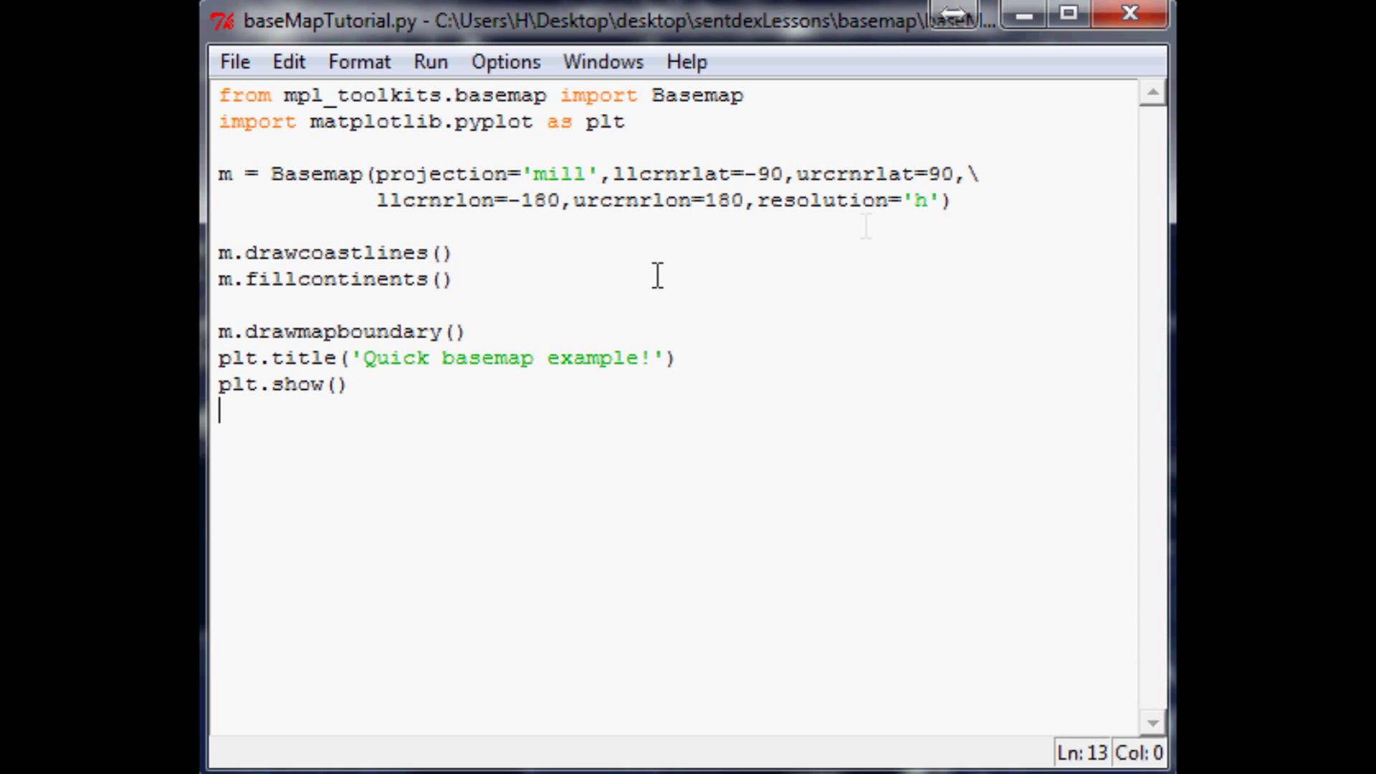
pyautogui.moveTo(806, 239)
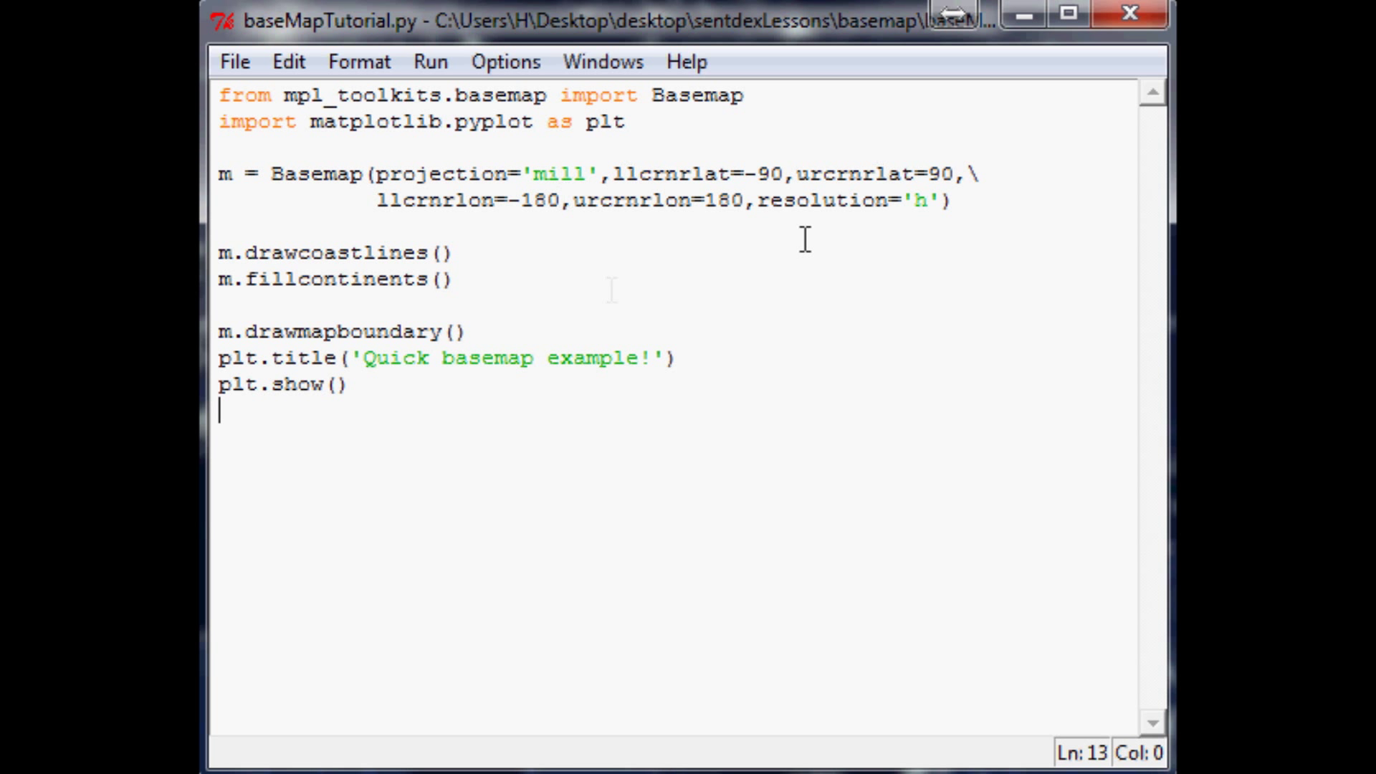
pyautogui.moveTo(485, 298)
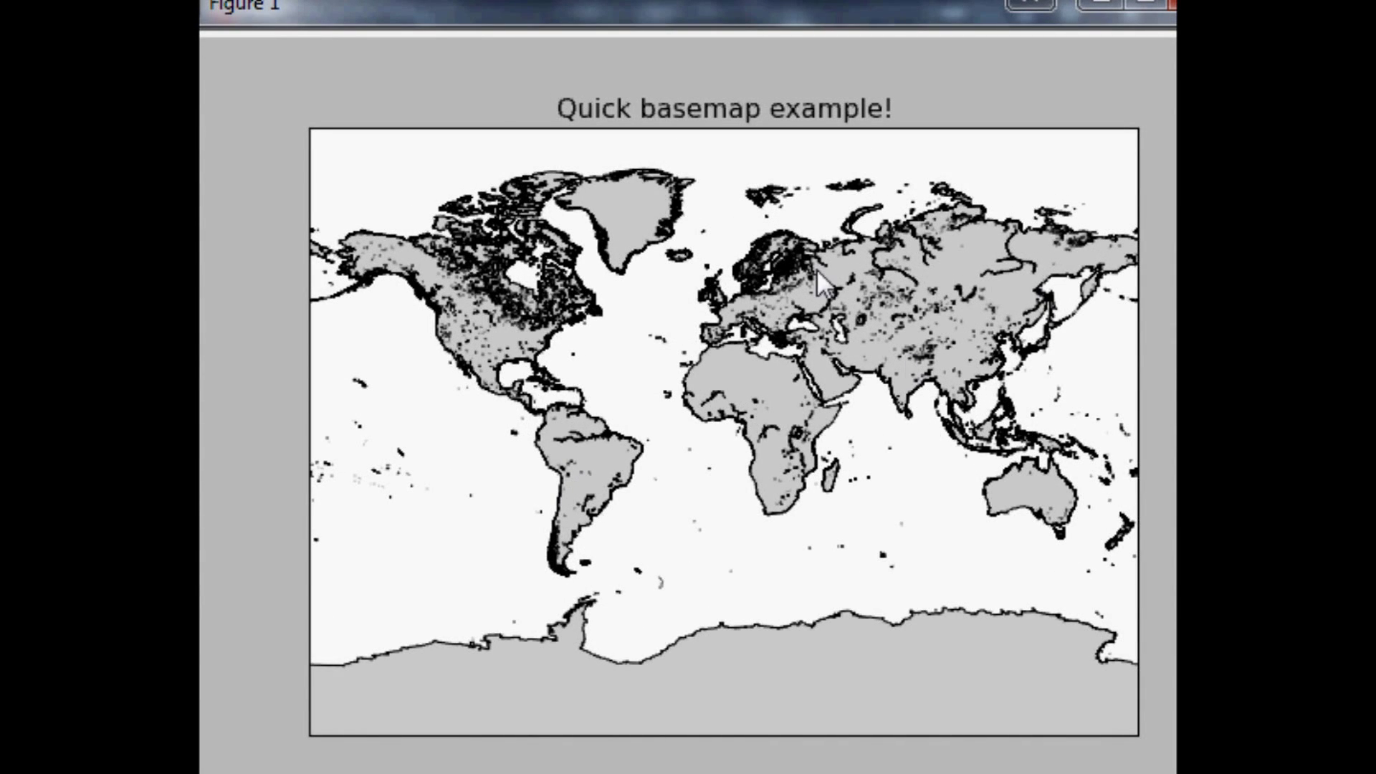
pyautogui.moveTo(474, 265)
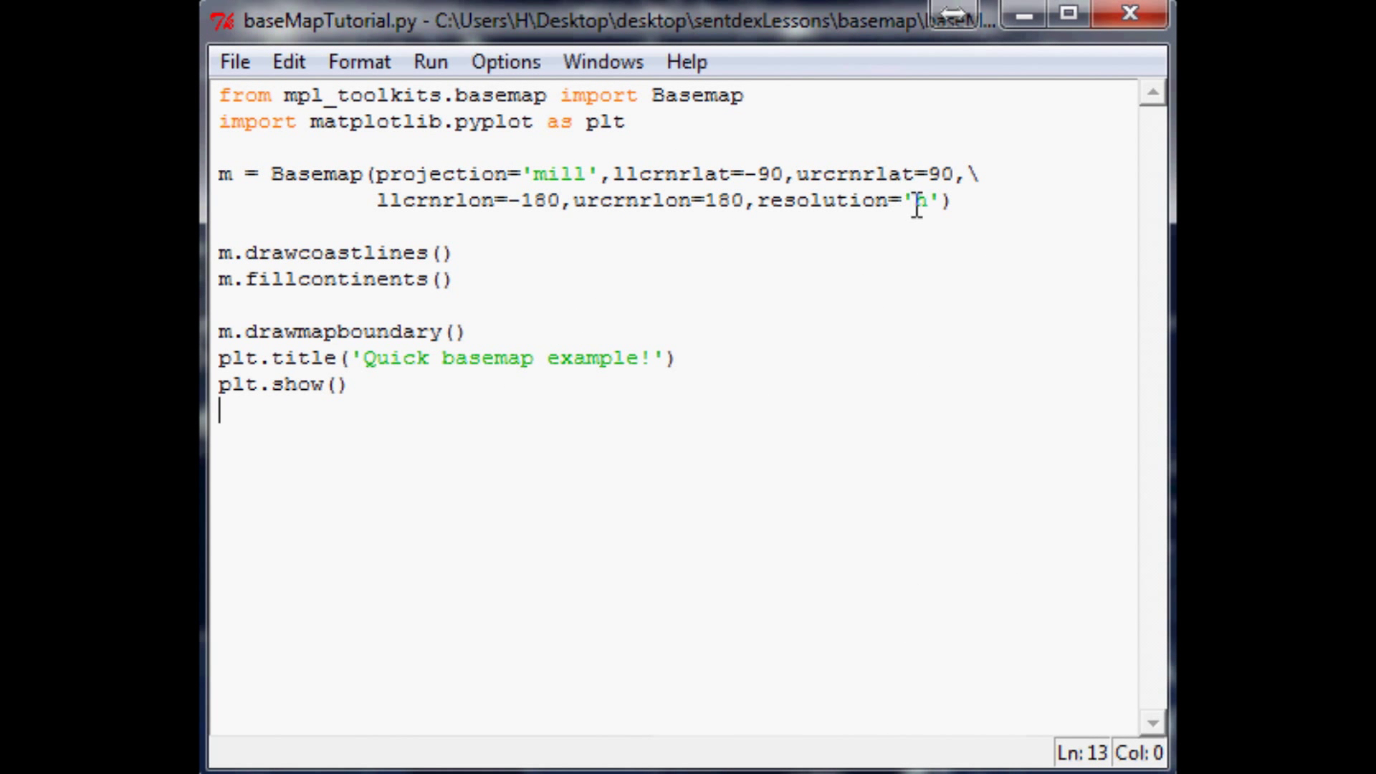
# Step: Run the basemap script and close the rendered map figure
pyautogui.write('c')
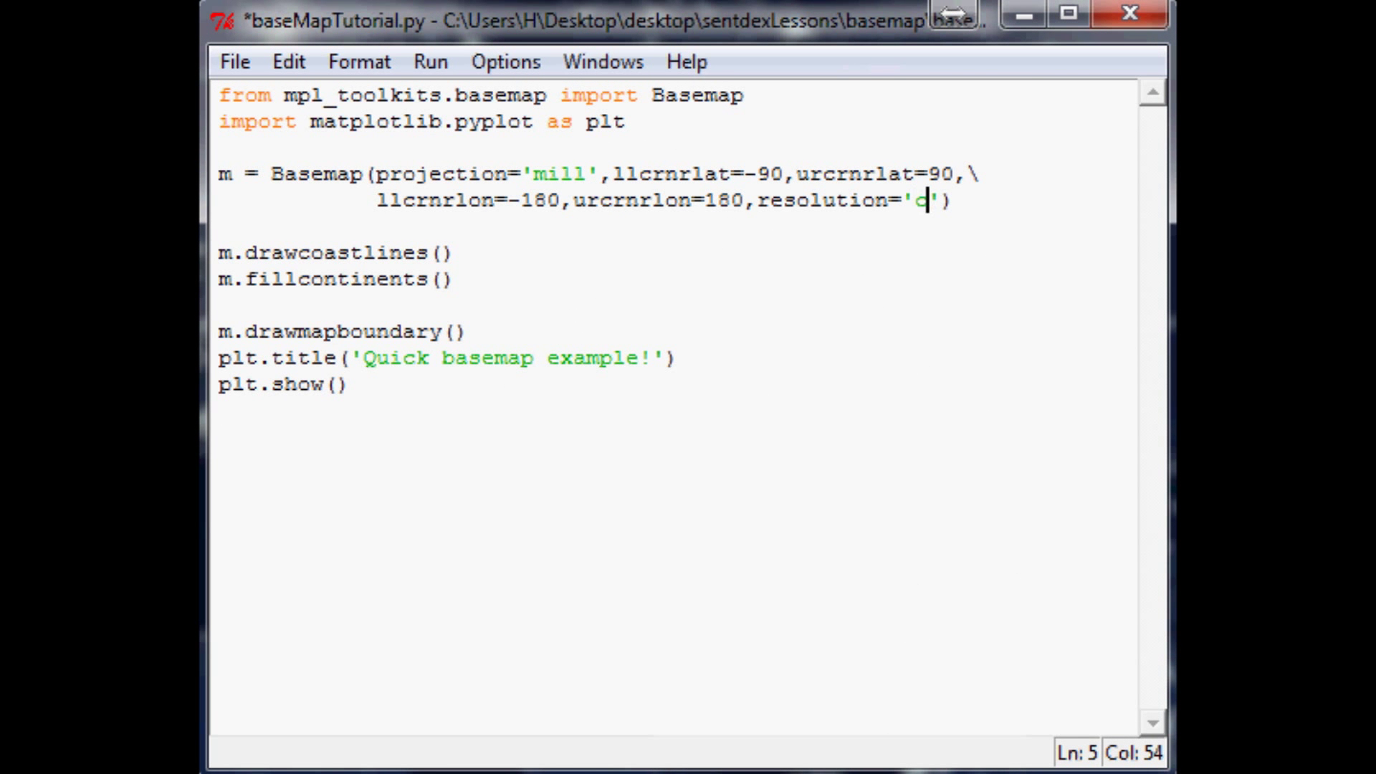
pyautogui.moveTo(762, 343)
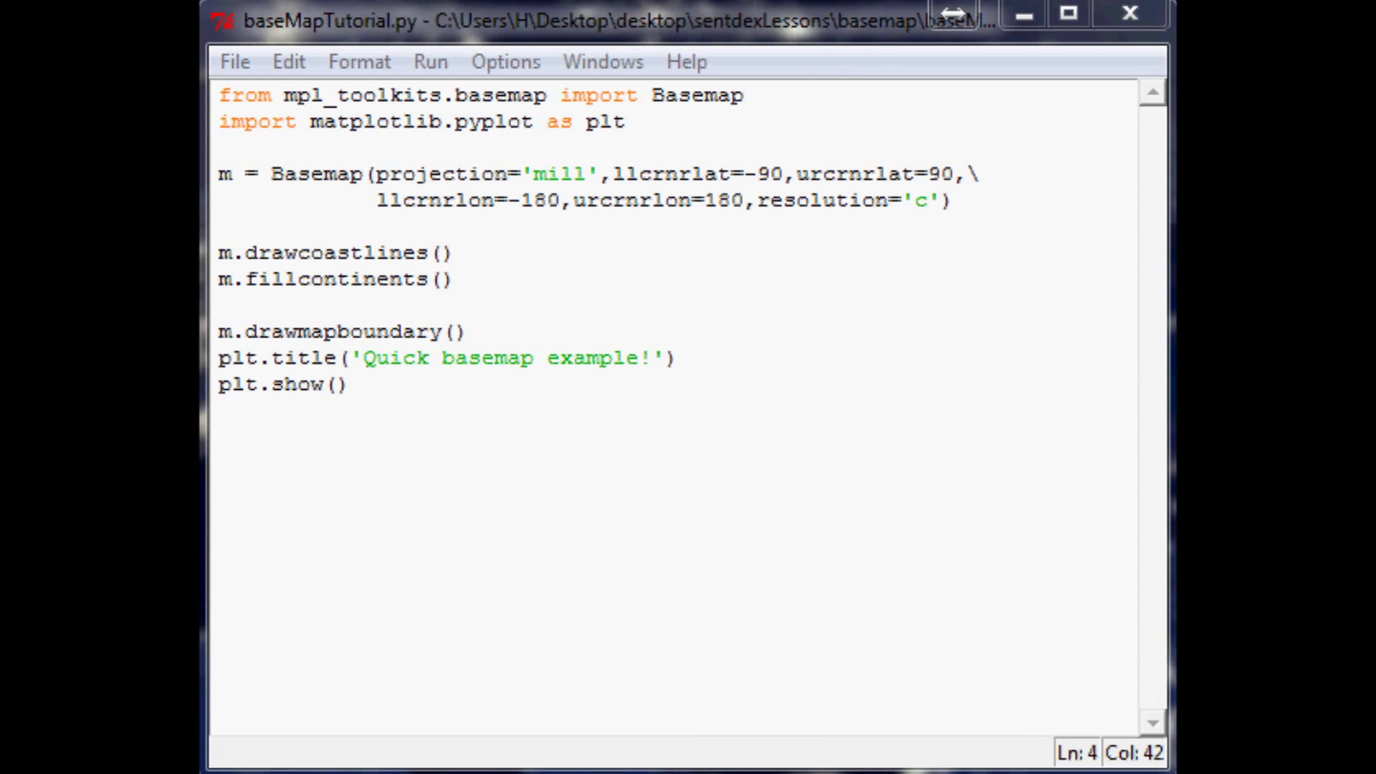
pyautogui.click(430, 61)
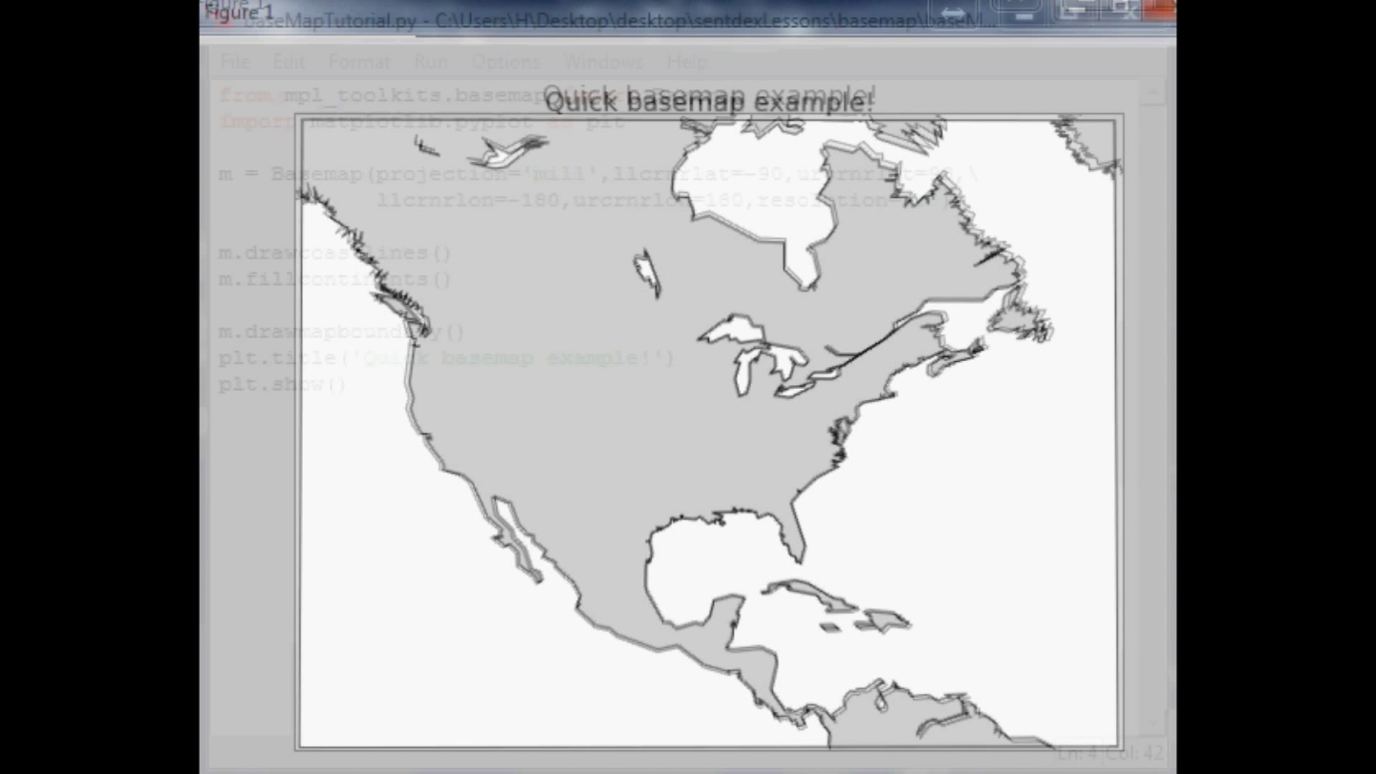
pyautogui.click(1128, 13)
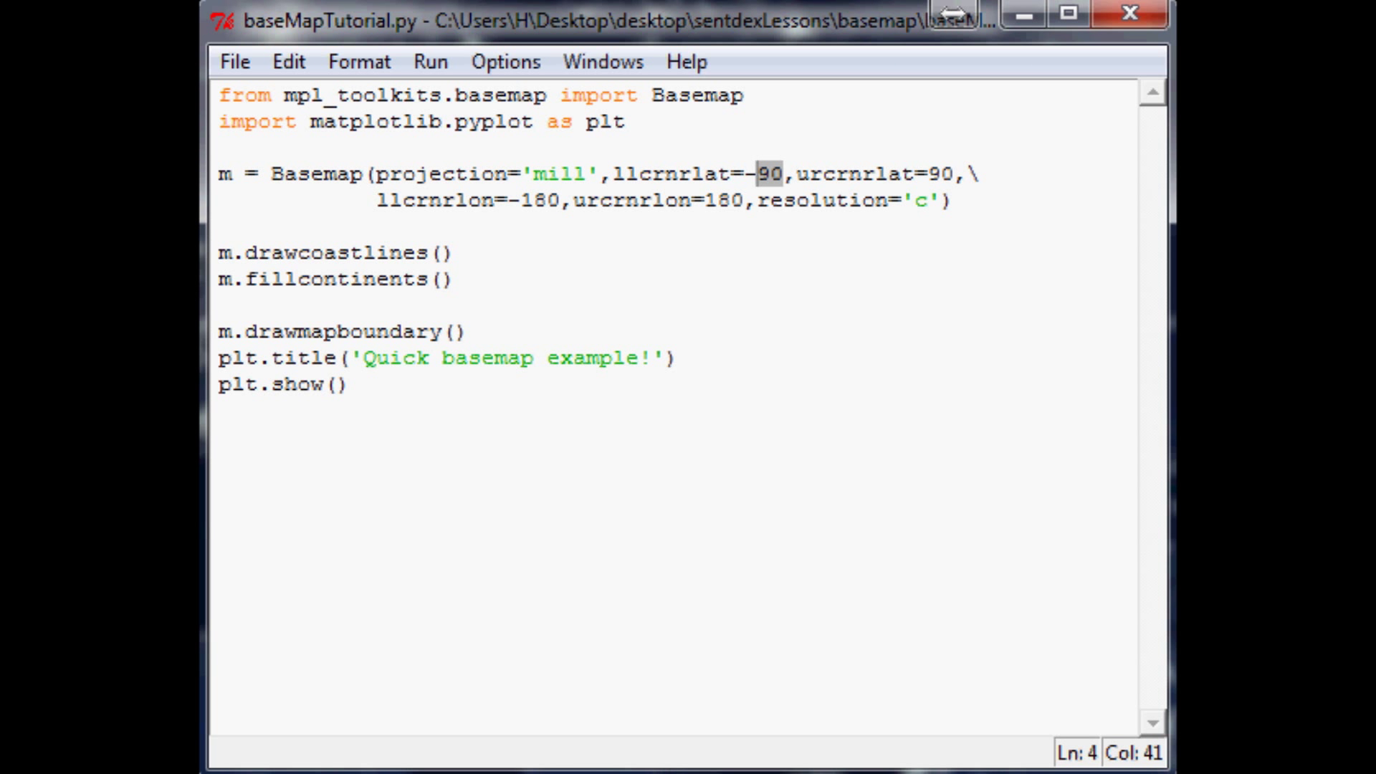
# Step: Set the lower latitude bound to -60 to crop Antarctica, save the script and rerun it
pyautogui.write('60')
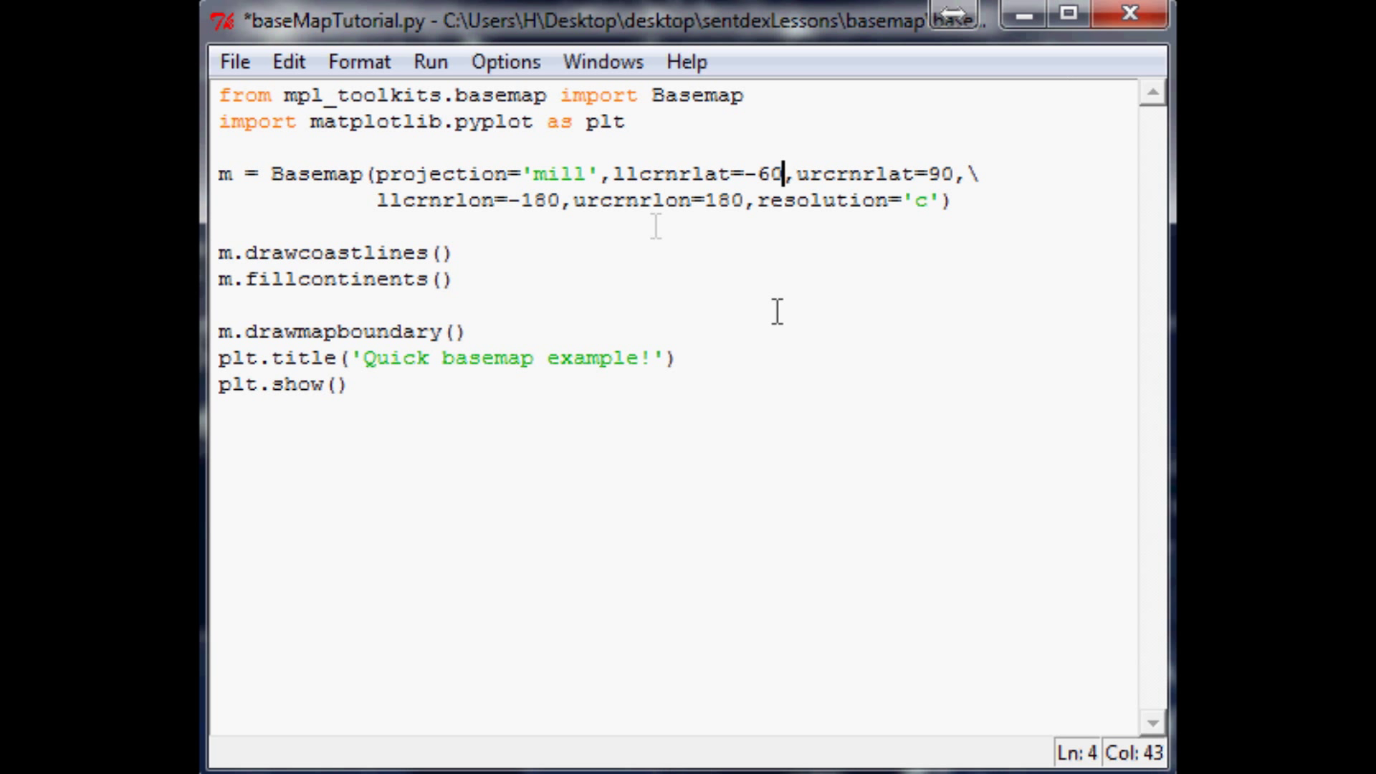
pyautogui.moveTo(873, 198)
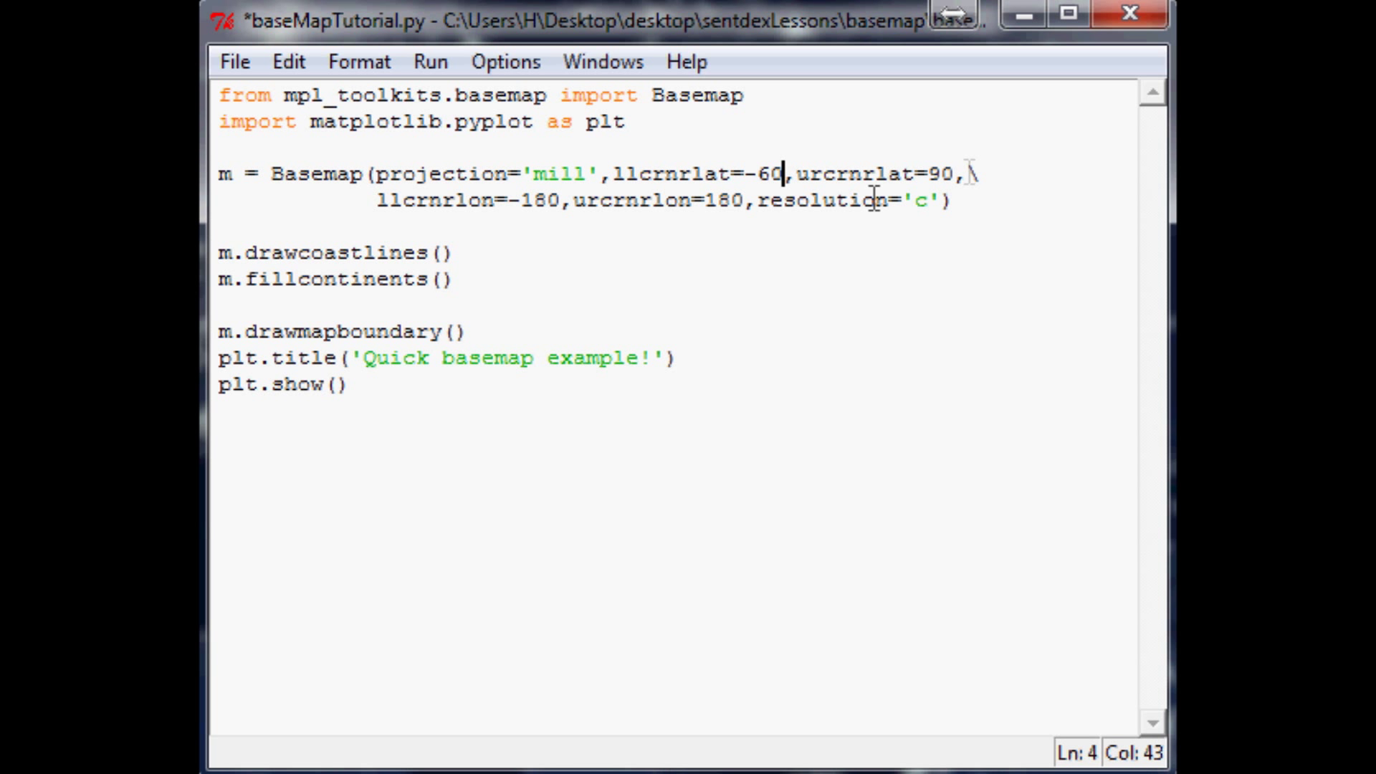
pyautogui.moveTo(539, 202)
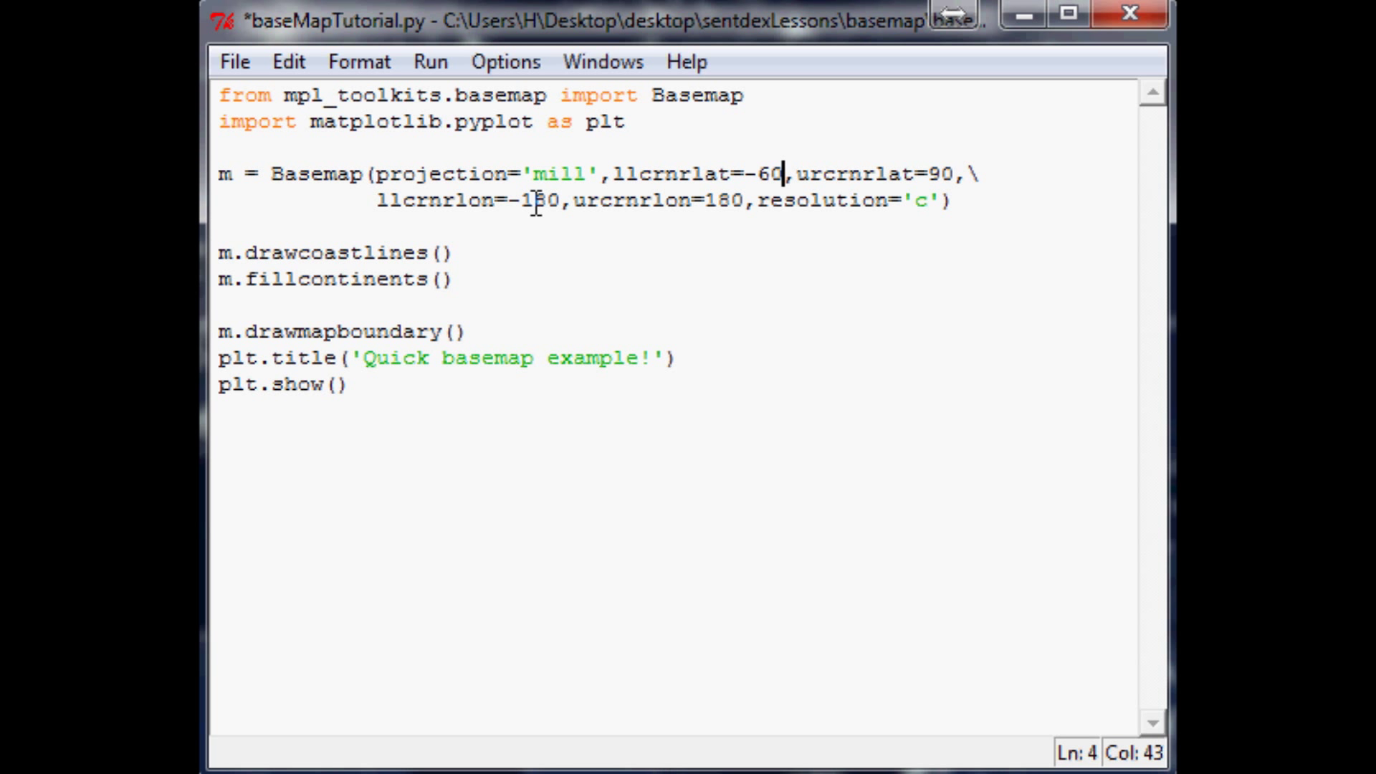
pyautogui.click(694, 228)
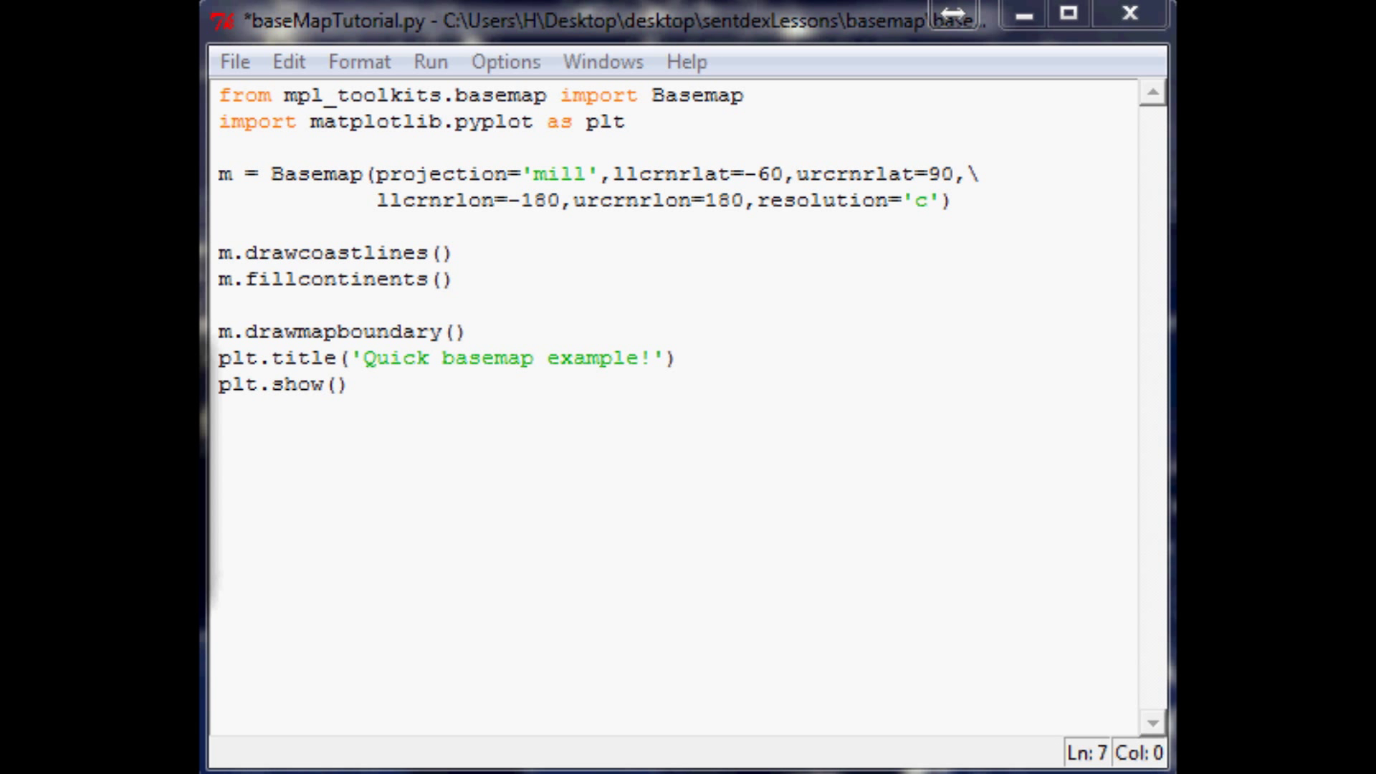
pyautogui.press('ctrl+s')
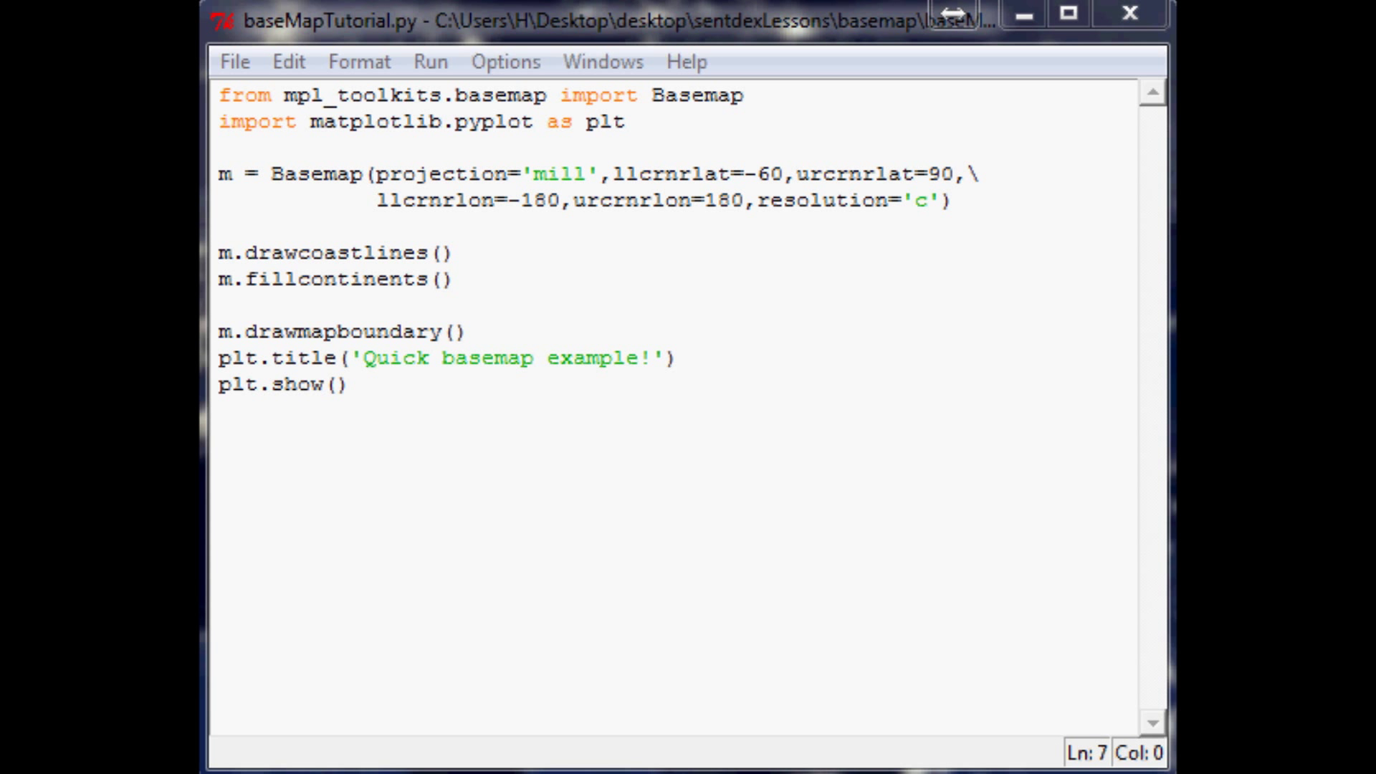
pyautogui.click(429, 62)
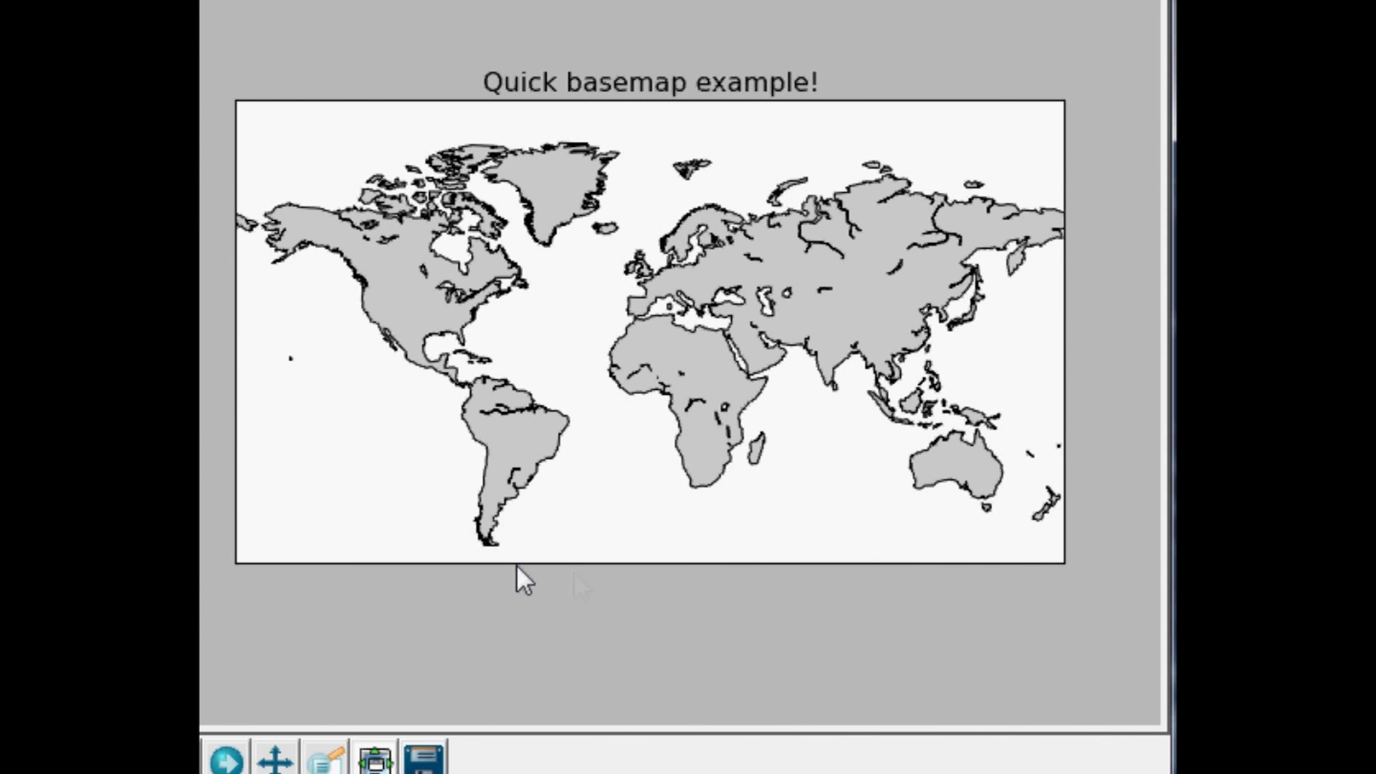
pyautogui.moveTo(450, 589)
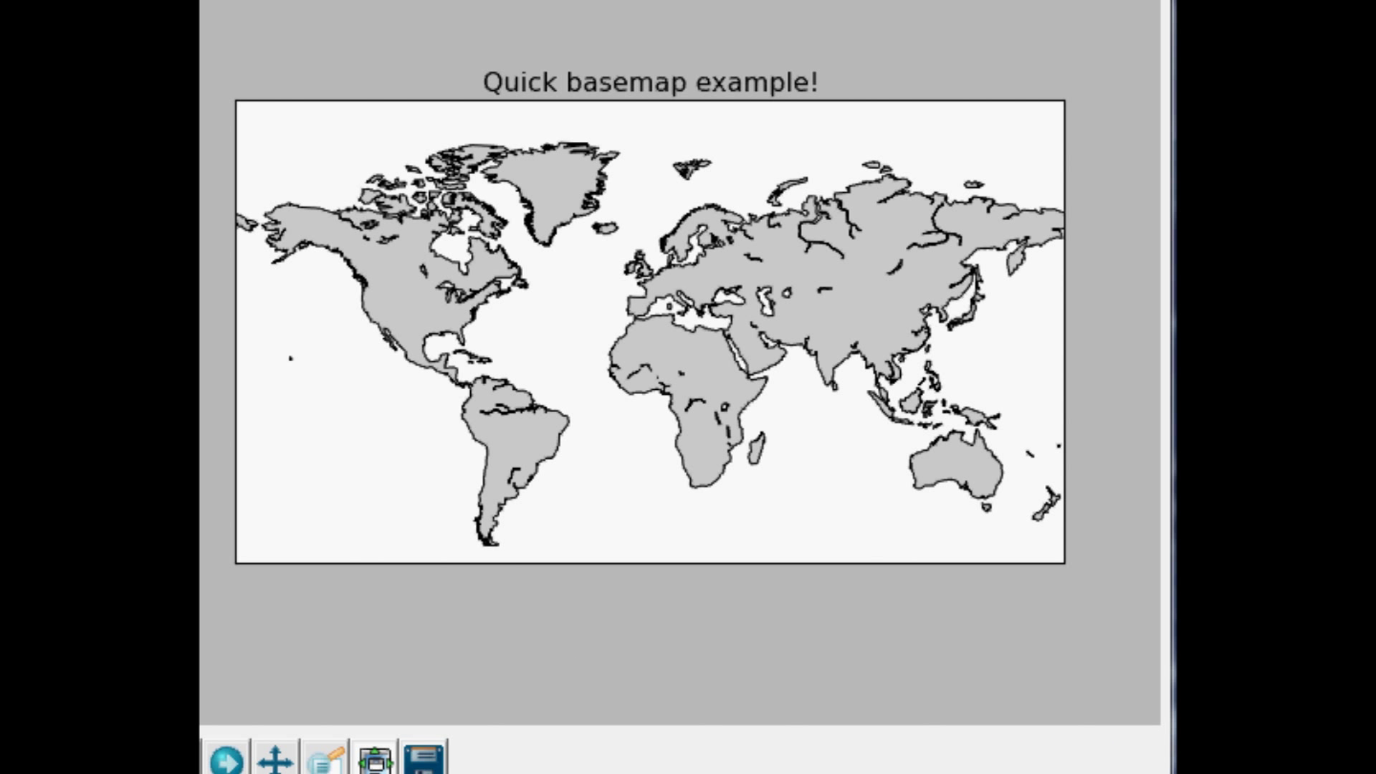
pyautogui.moveTo(877, 277)
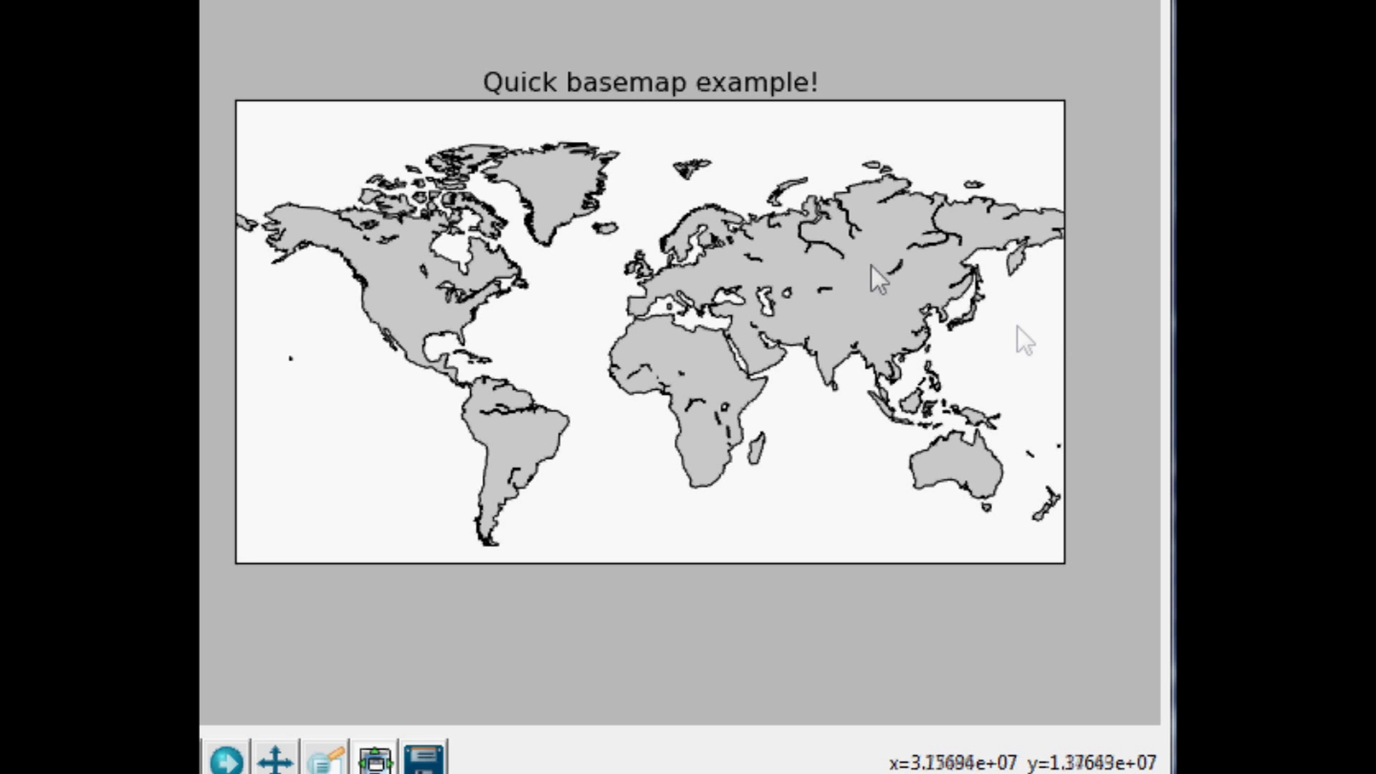
pyautogui.moveTo(601, 121)
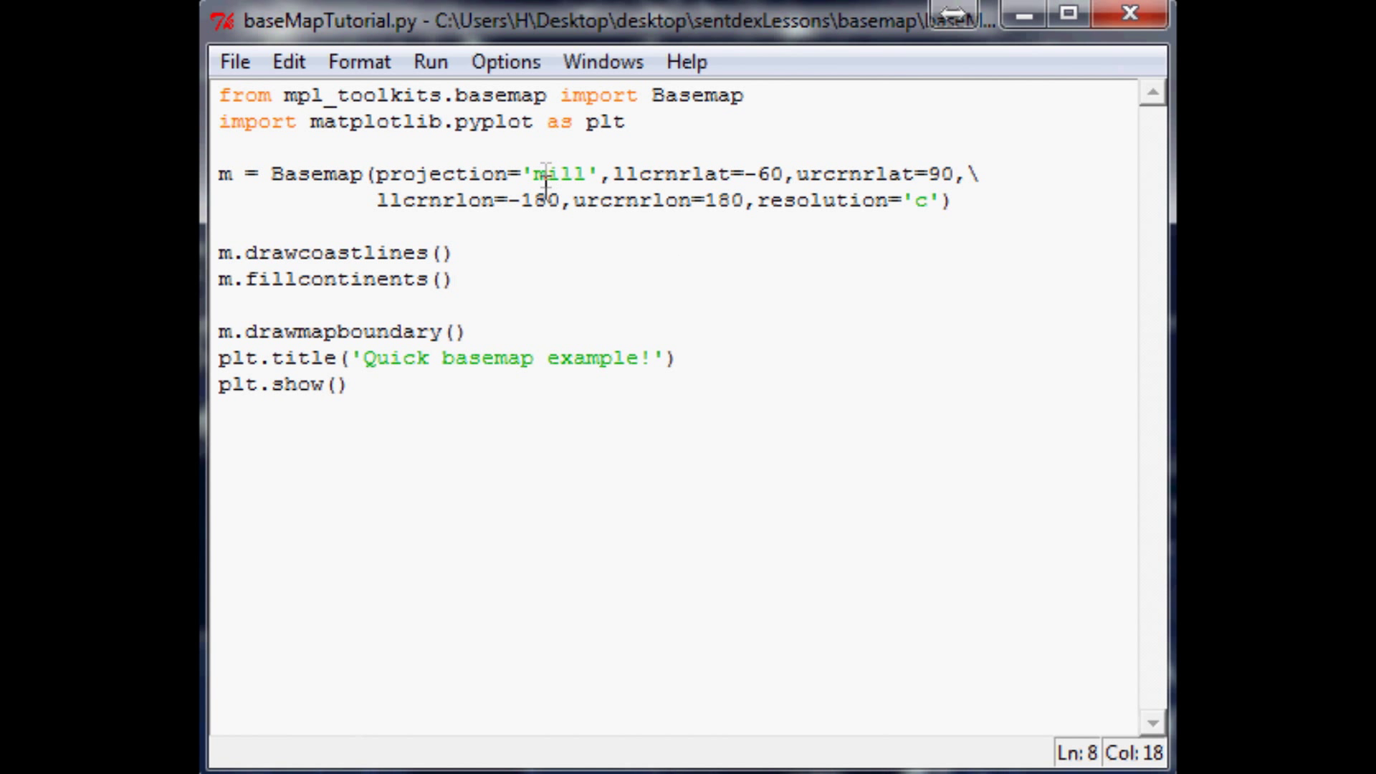
pyautogui.moveTo(435, 452)
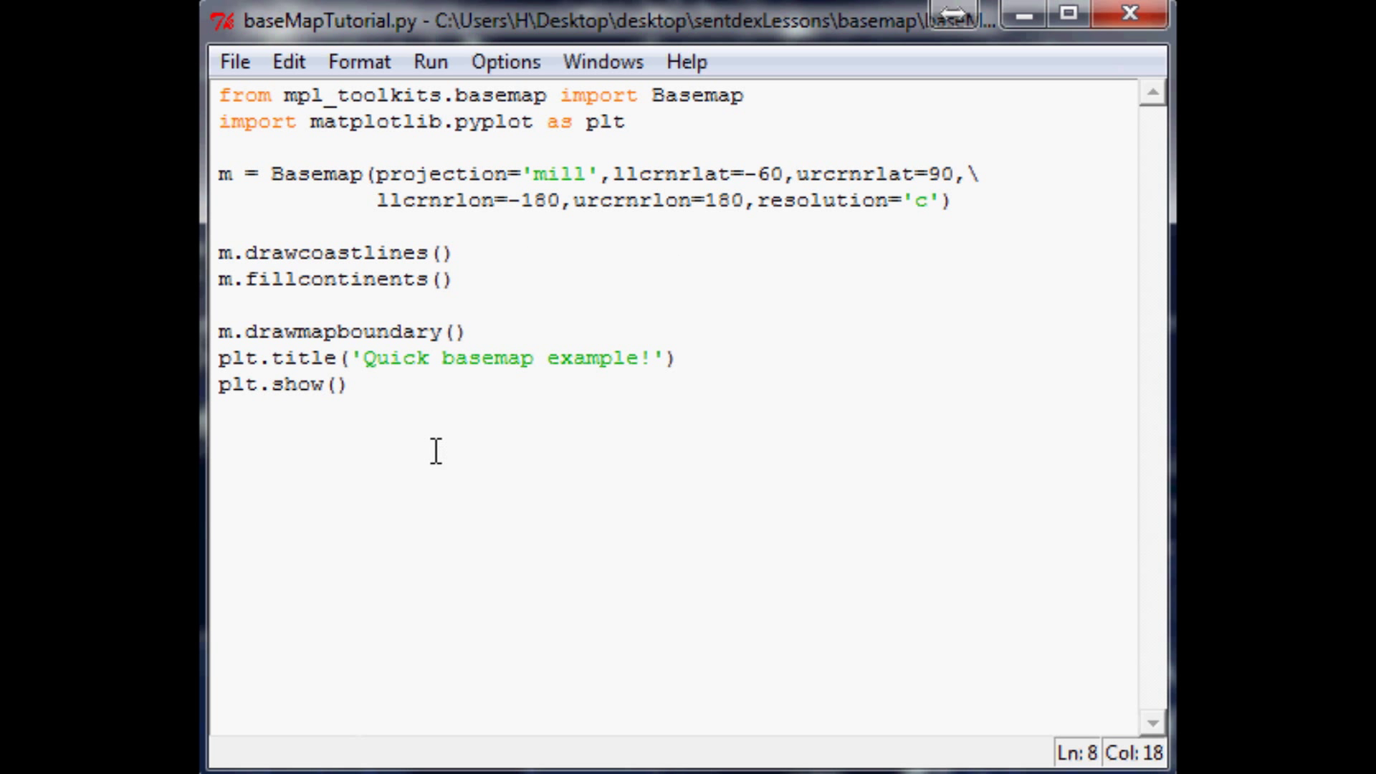
pyautogui.click(439, 280)
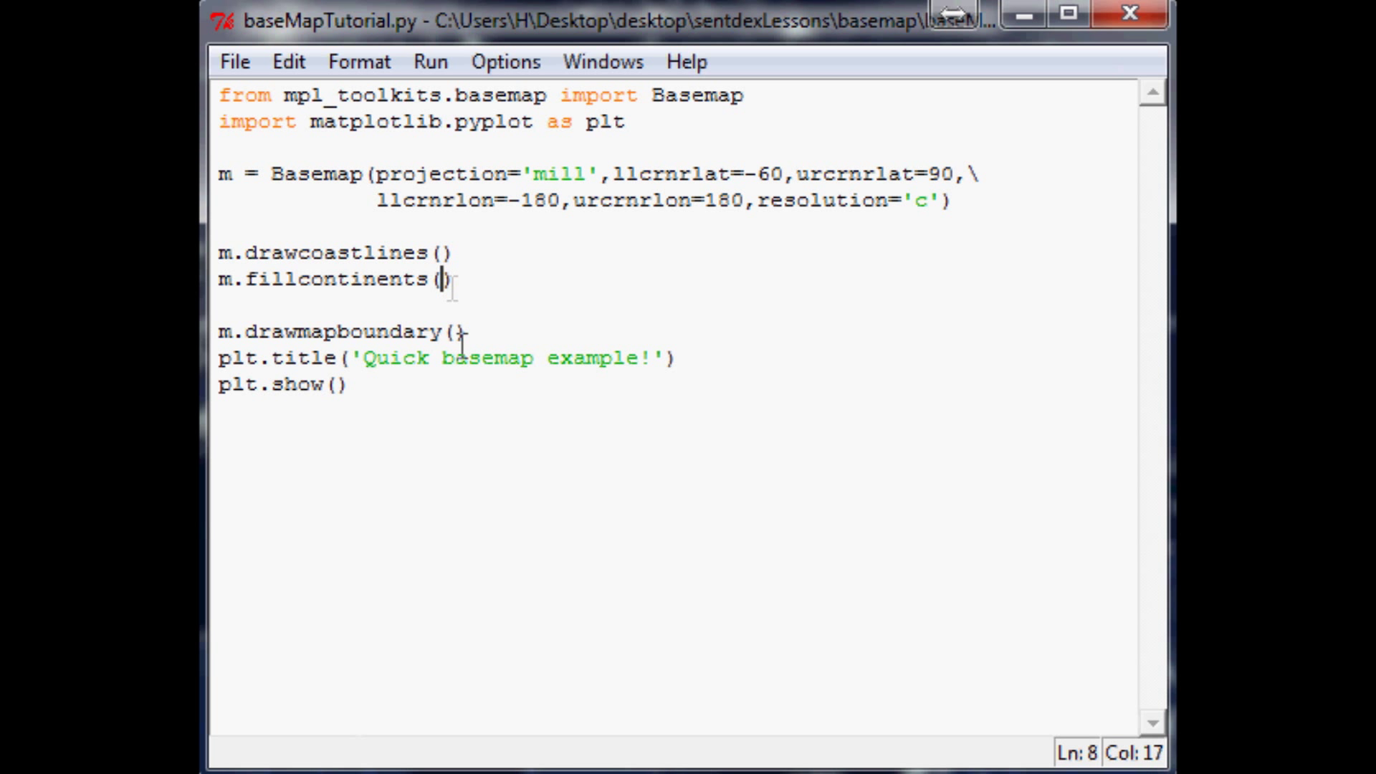
pyautogui.moveTo(512, 426)
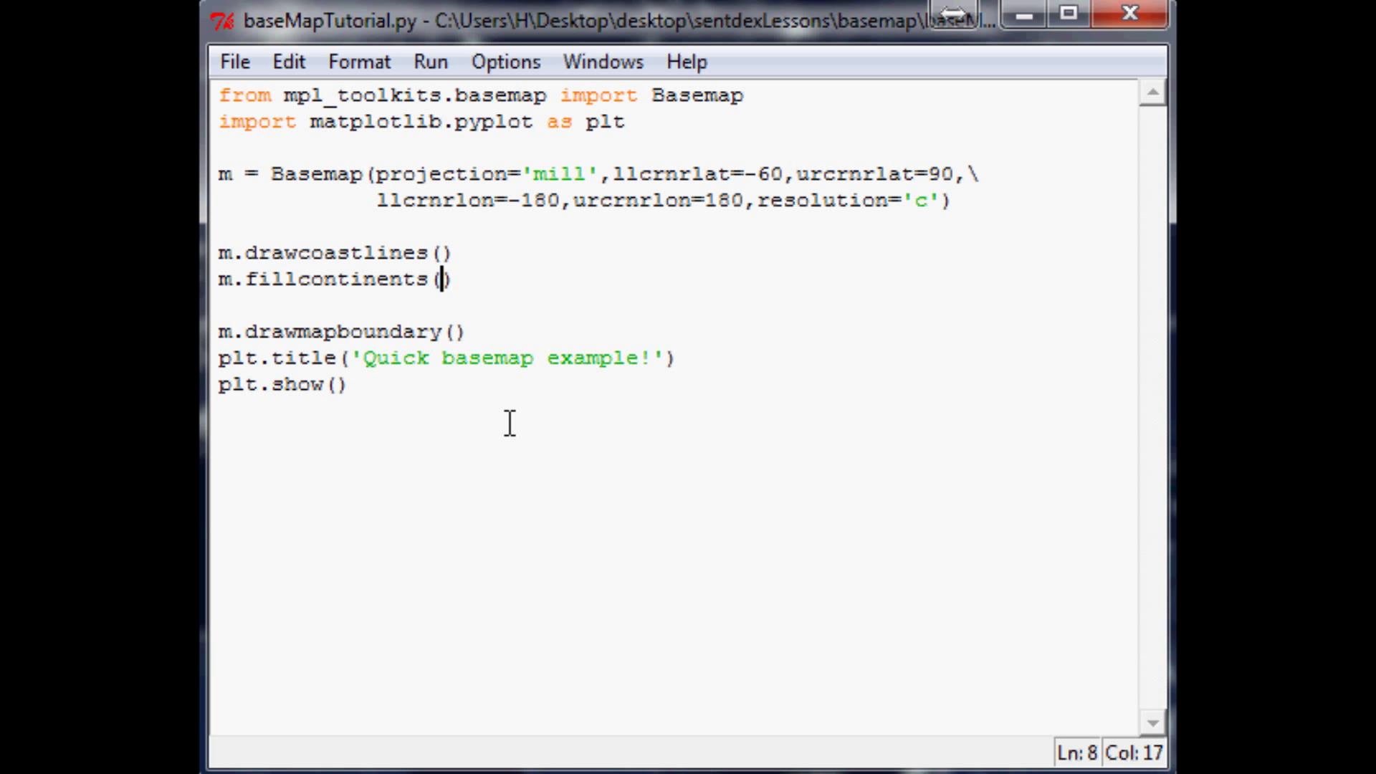
pyautogui.moveTo(487, 390)
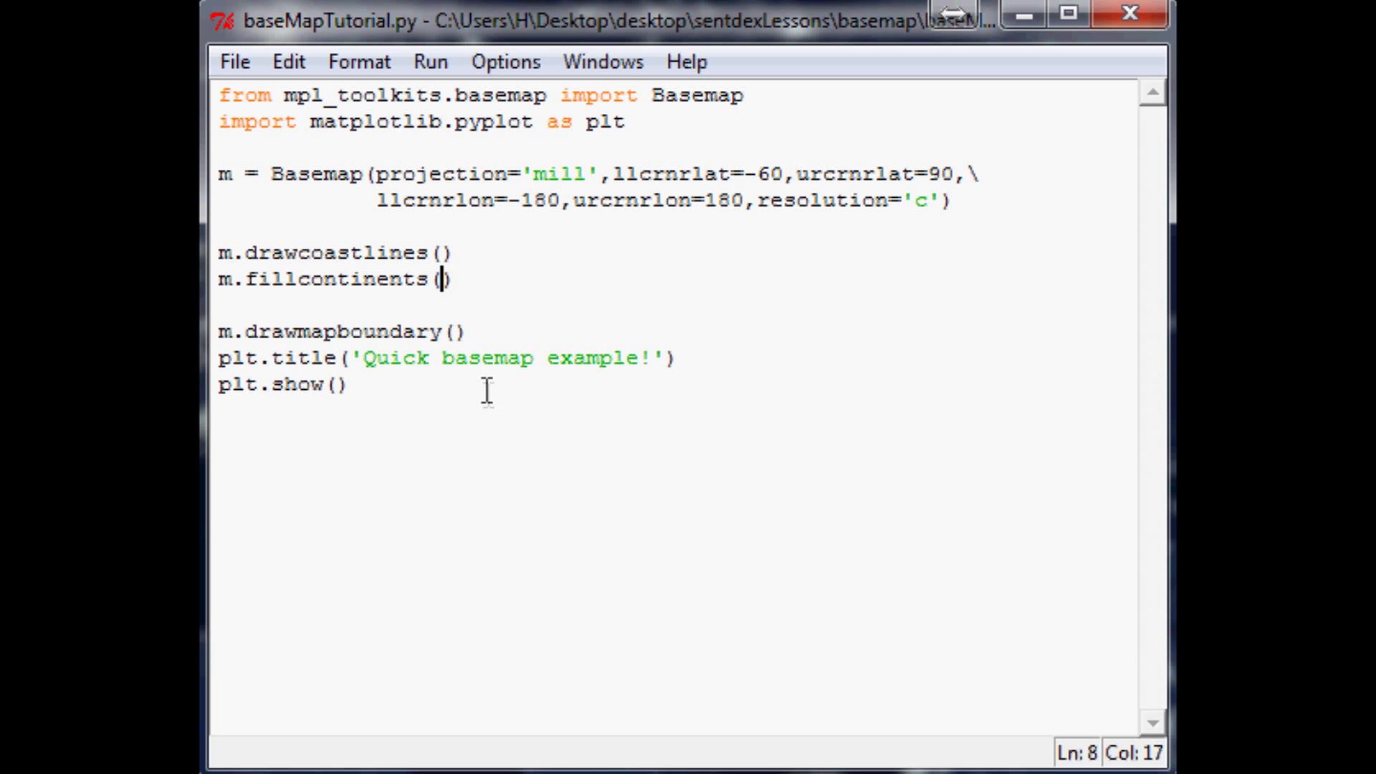
pyautogui.moveTo(446, 338)
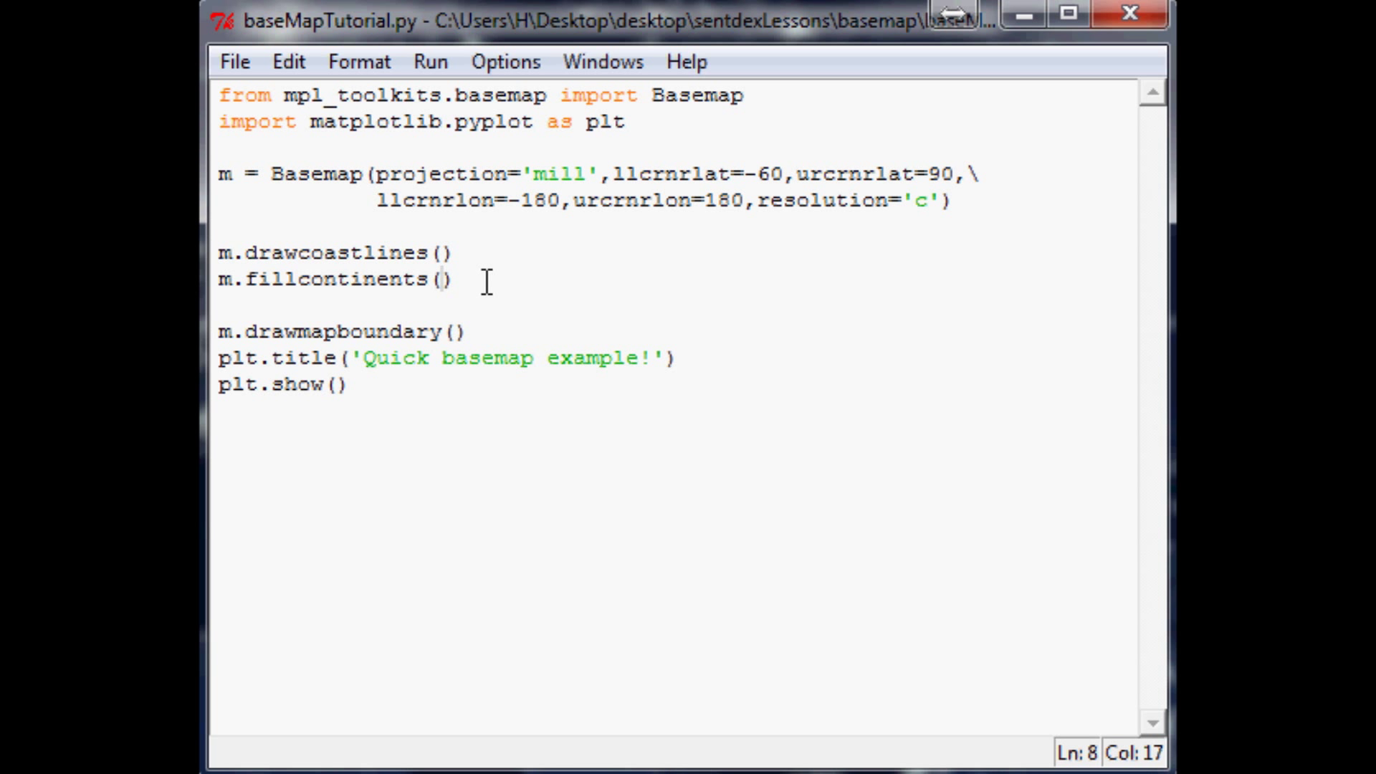
# Step: Give fillcontinents the continent colour '#072b57'
pyautogui.write('color')
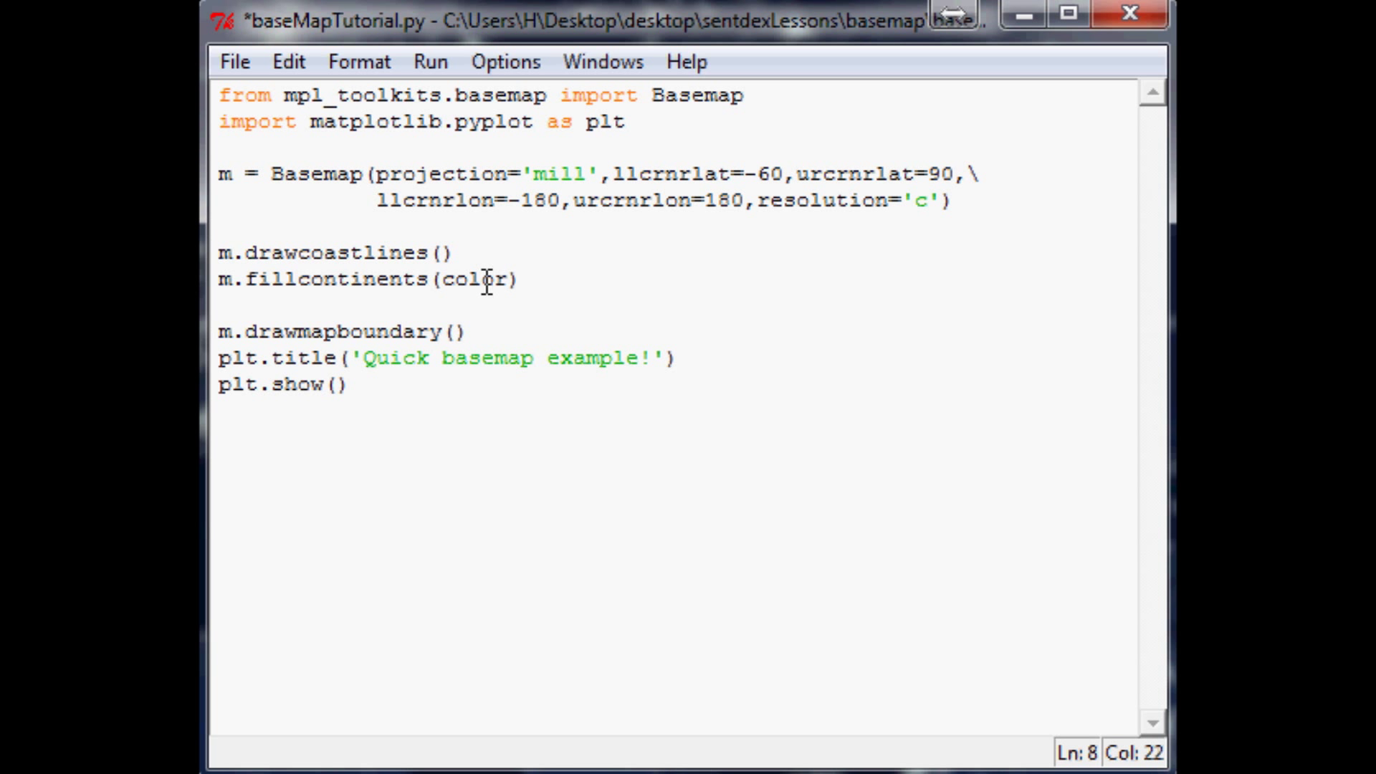
pyautogui.write("=''")
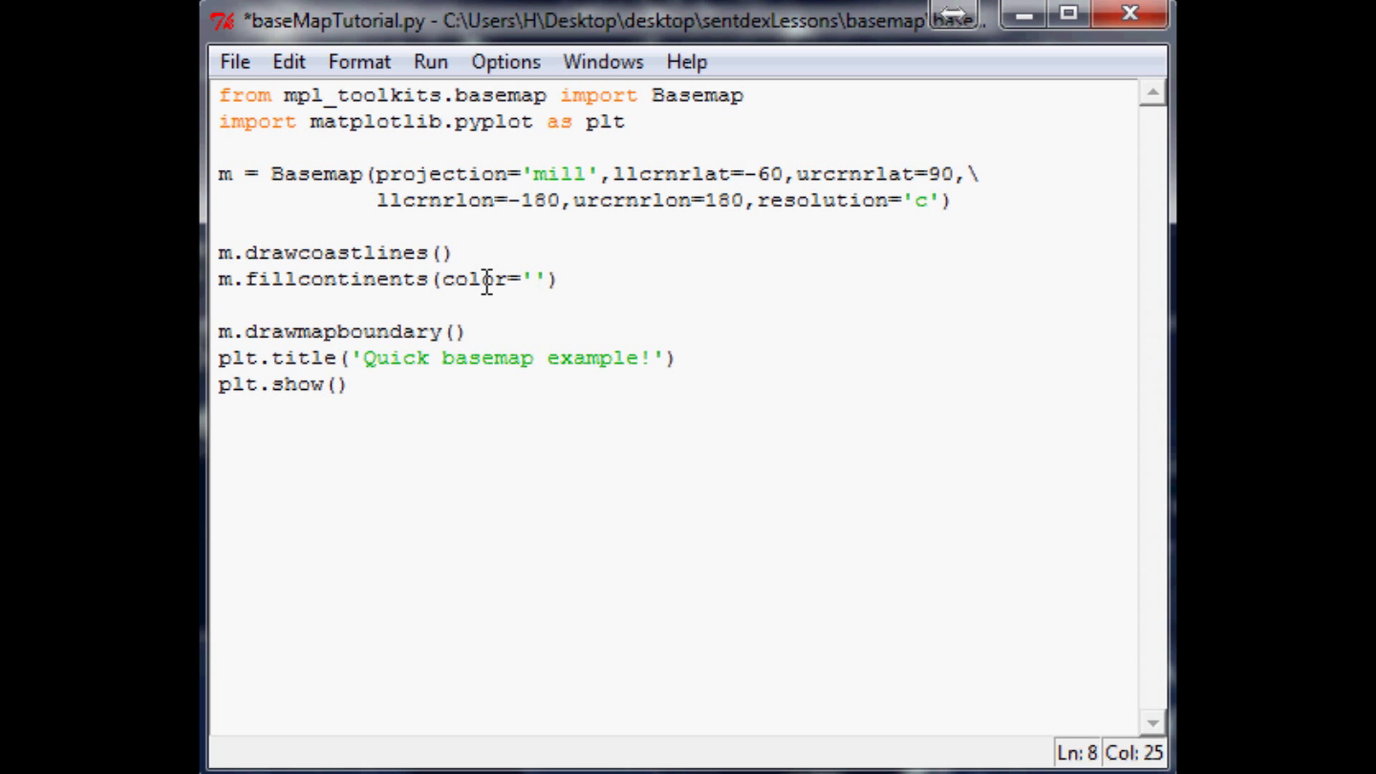
pyautogui.write('r')
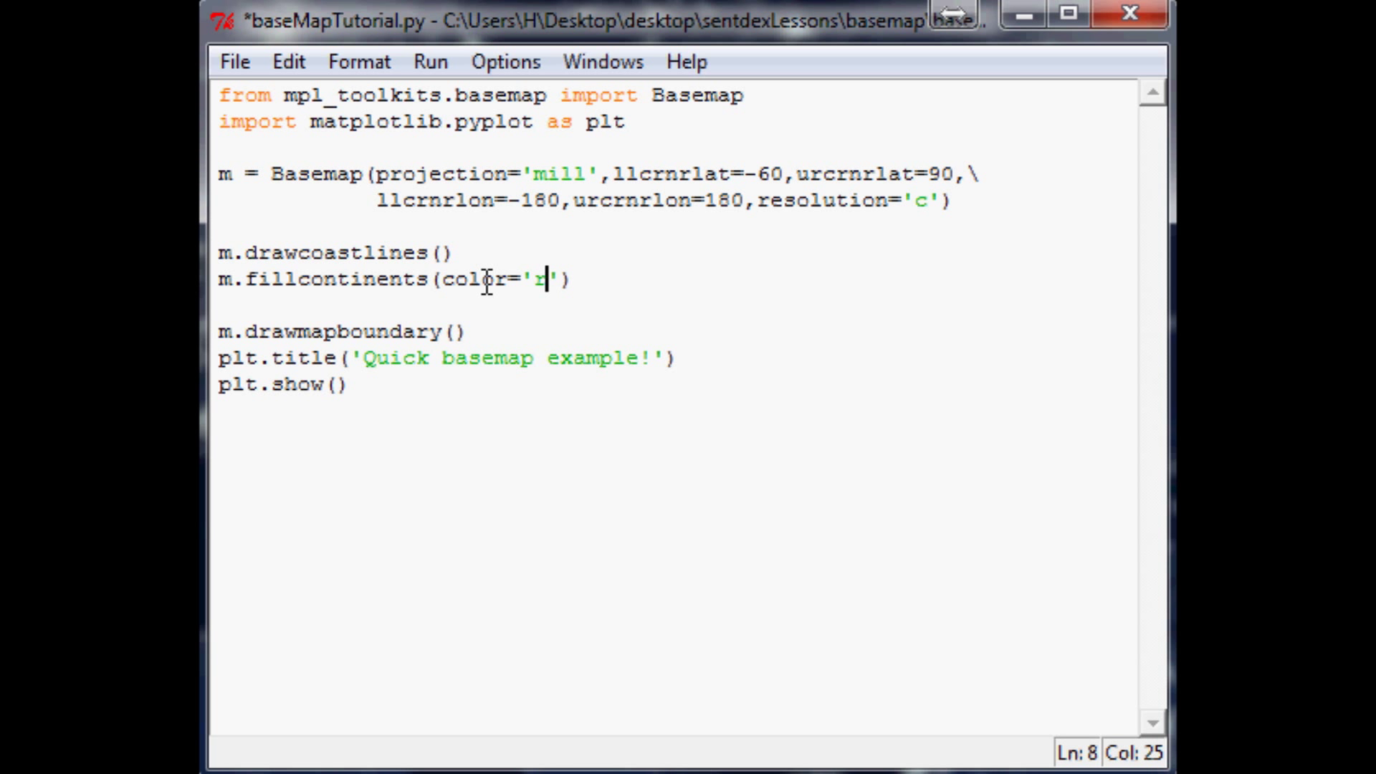
pyautogui.press('Backspace')
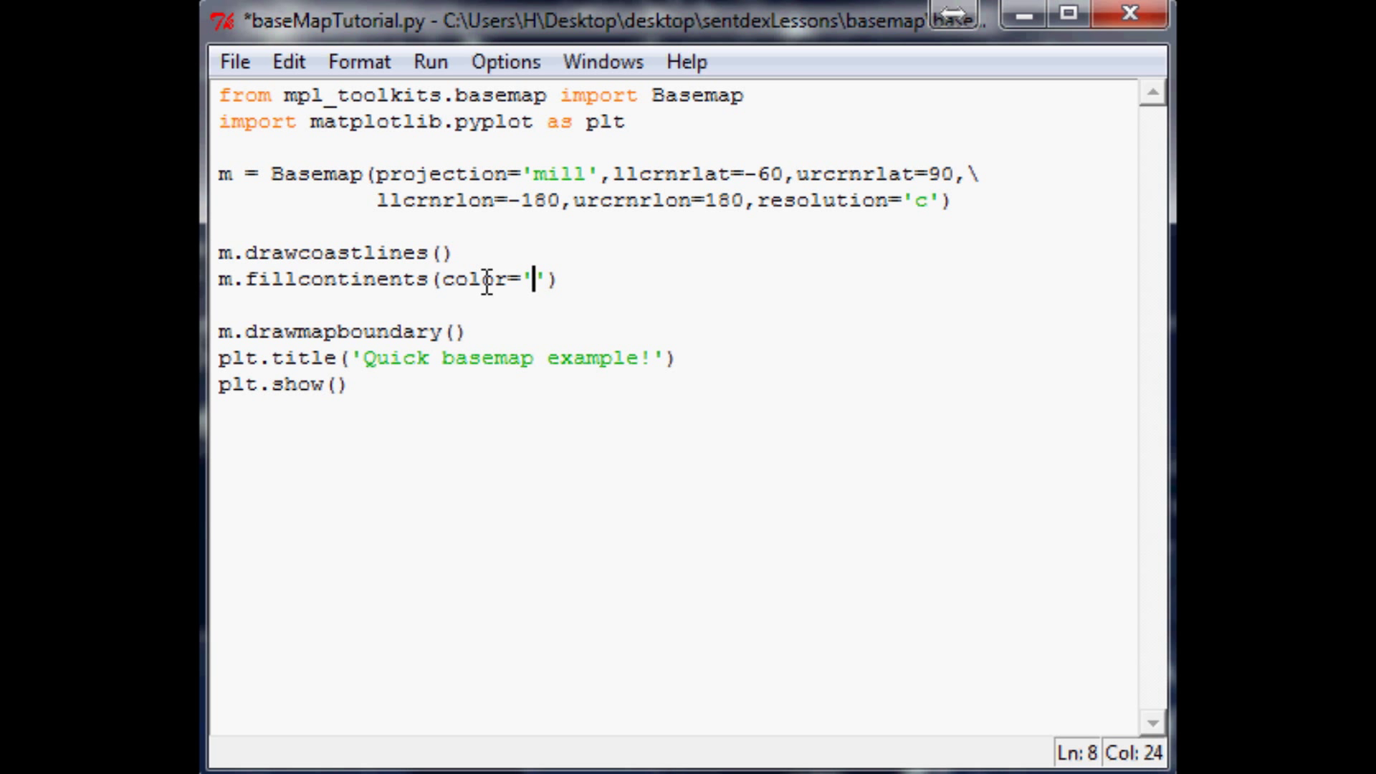
pyautogui.write('#07')
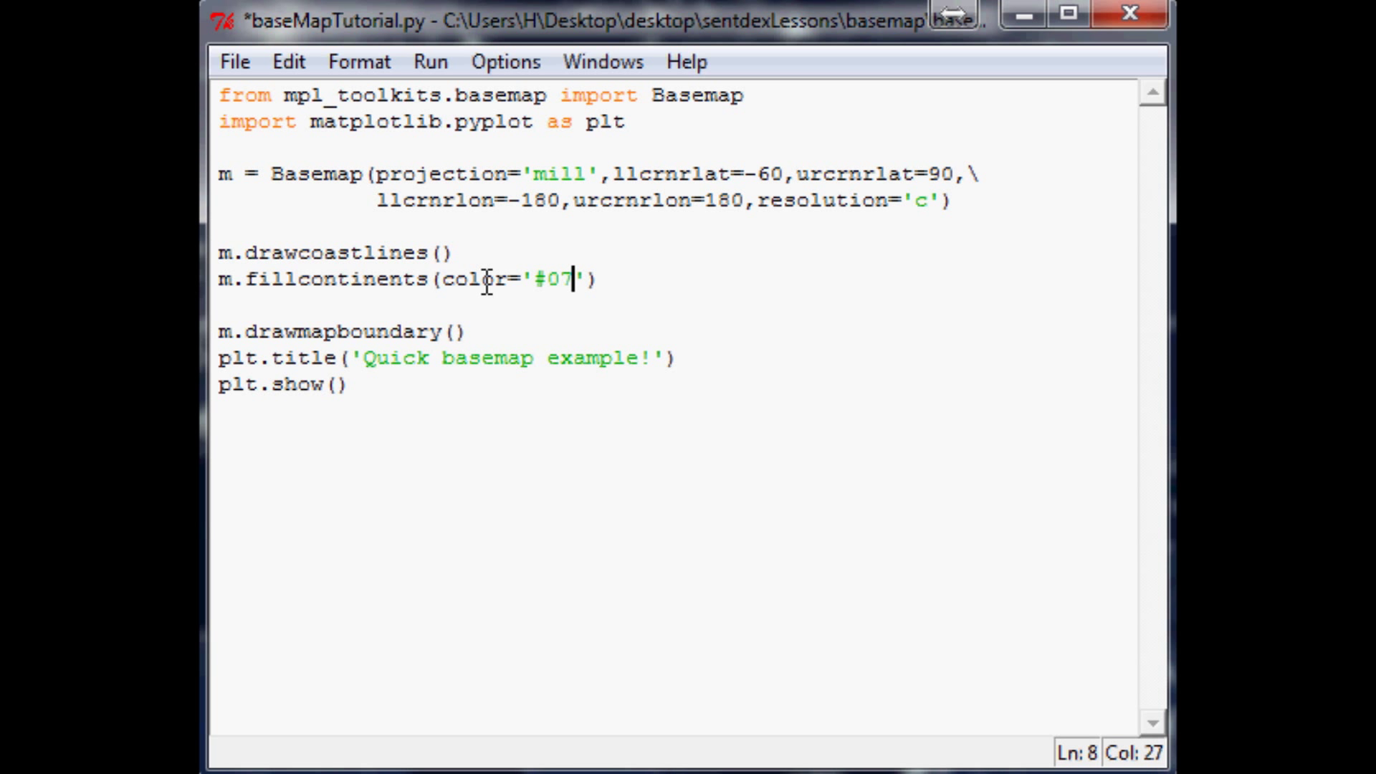
pyautogui.write('2b57')
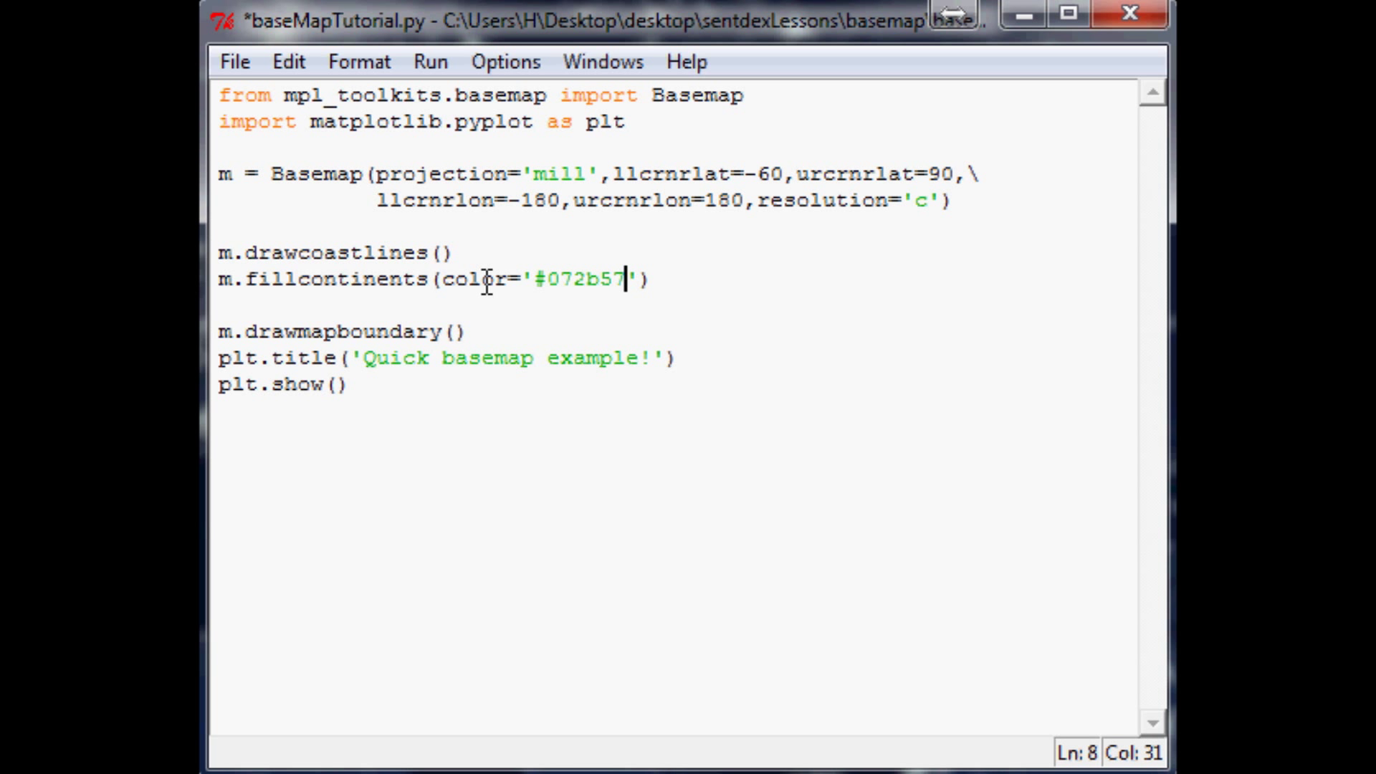
pyautogui.write(',')
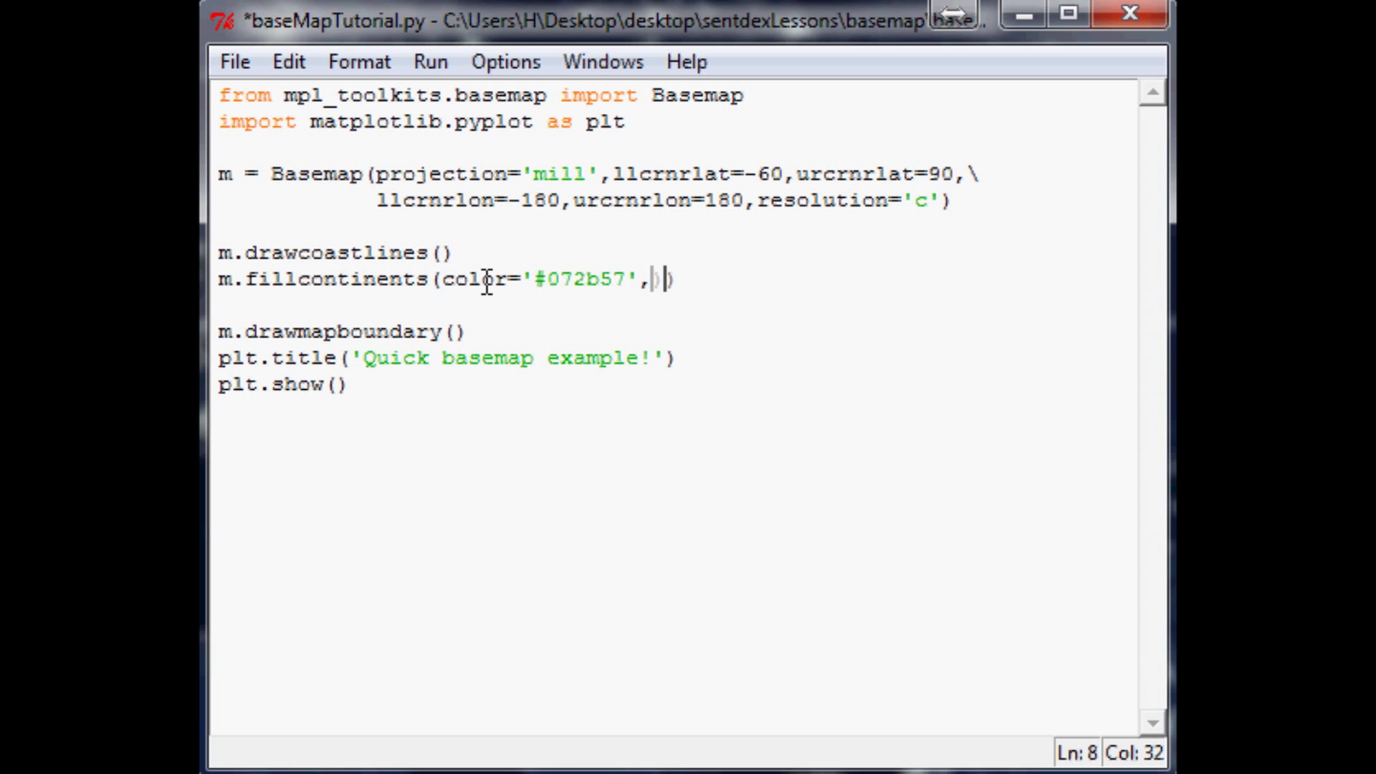
# Step: Add lake_color '#FFFFFF' to the fillcontinents call
pyautogui.write("lake_color='")
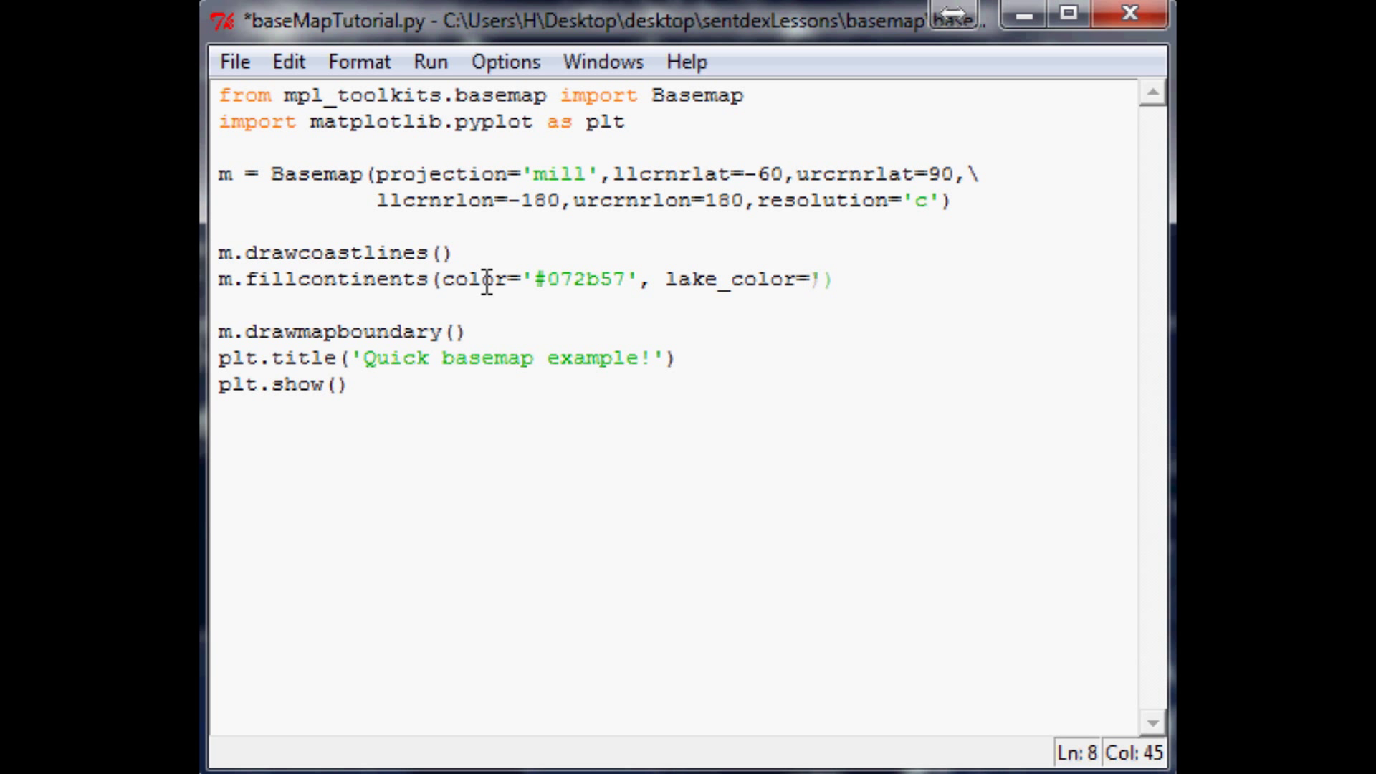
pyautogui.write("#'")
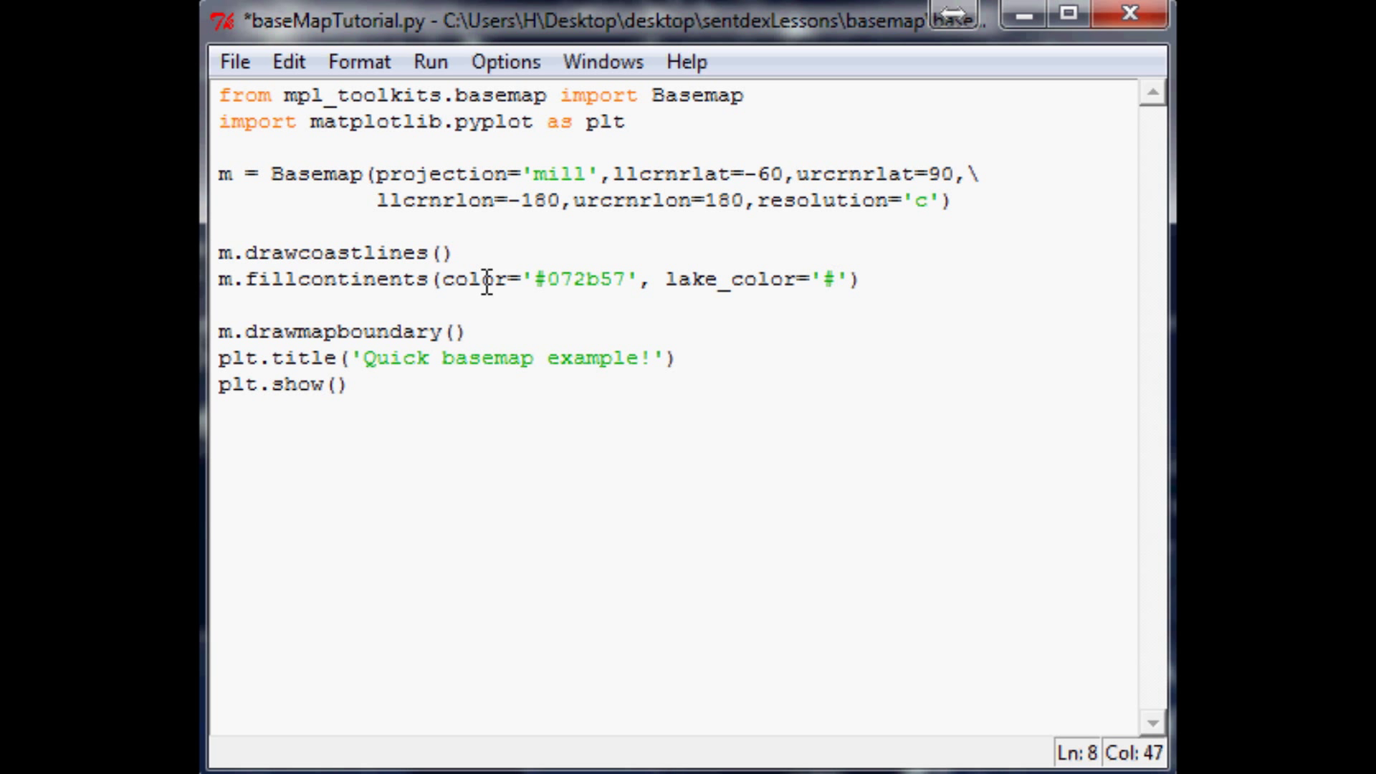
pyautogui.write('FFFFFF')
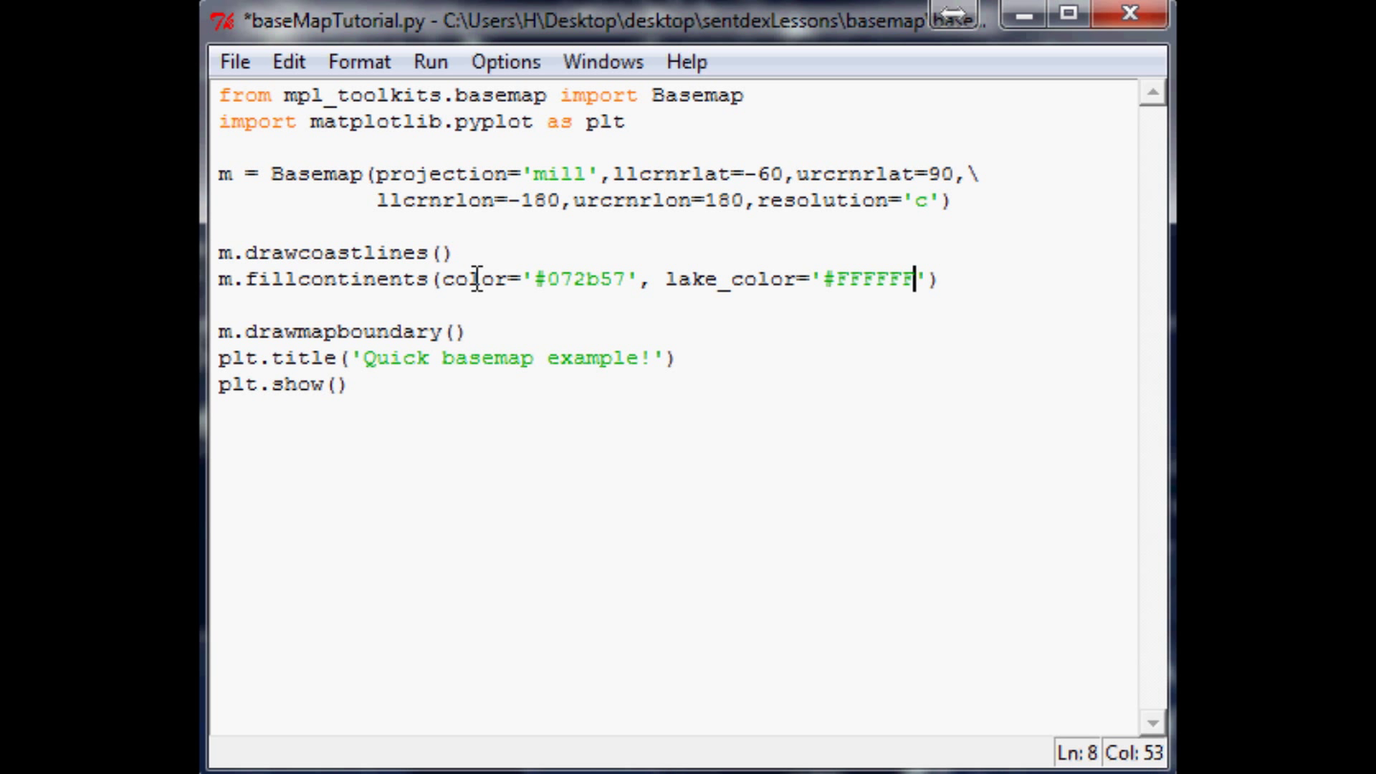
pyautogui.moveTo(477, 280)
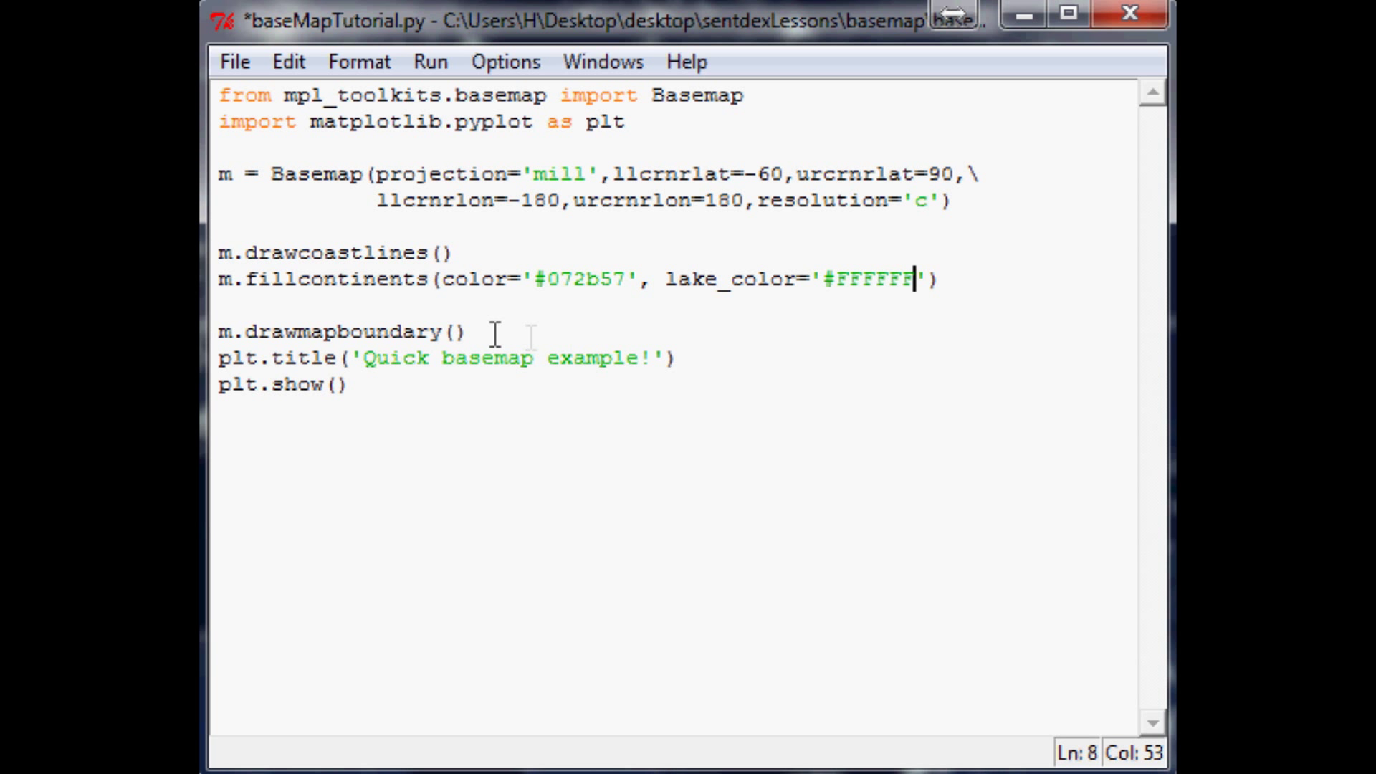
pyautogui.click(469, 331)
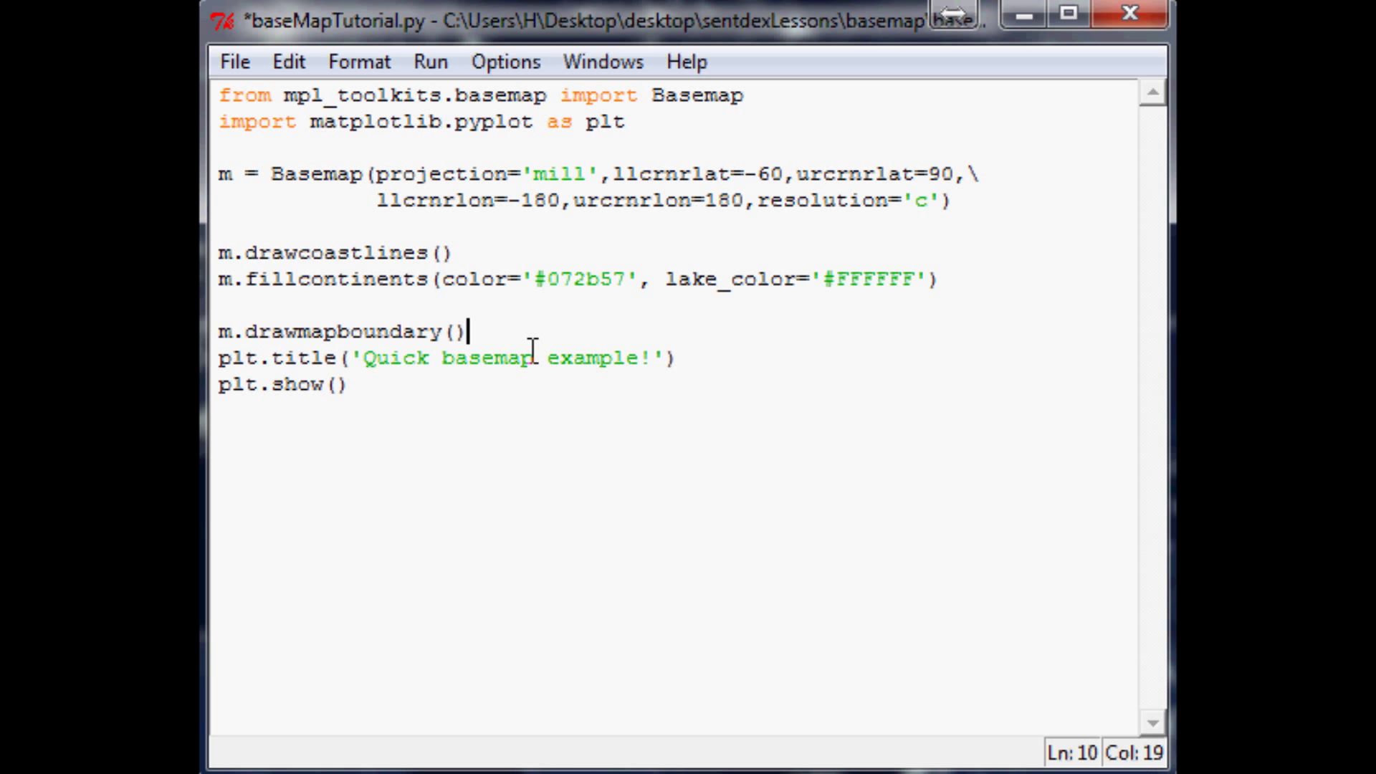
# Step: Give drawmapboundary fill_color '#FFFFFF' and run the script to redraw the map
pyautogui.write('fill_color')
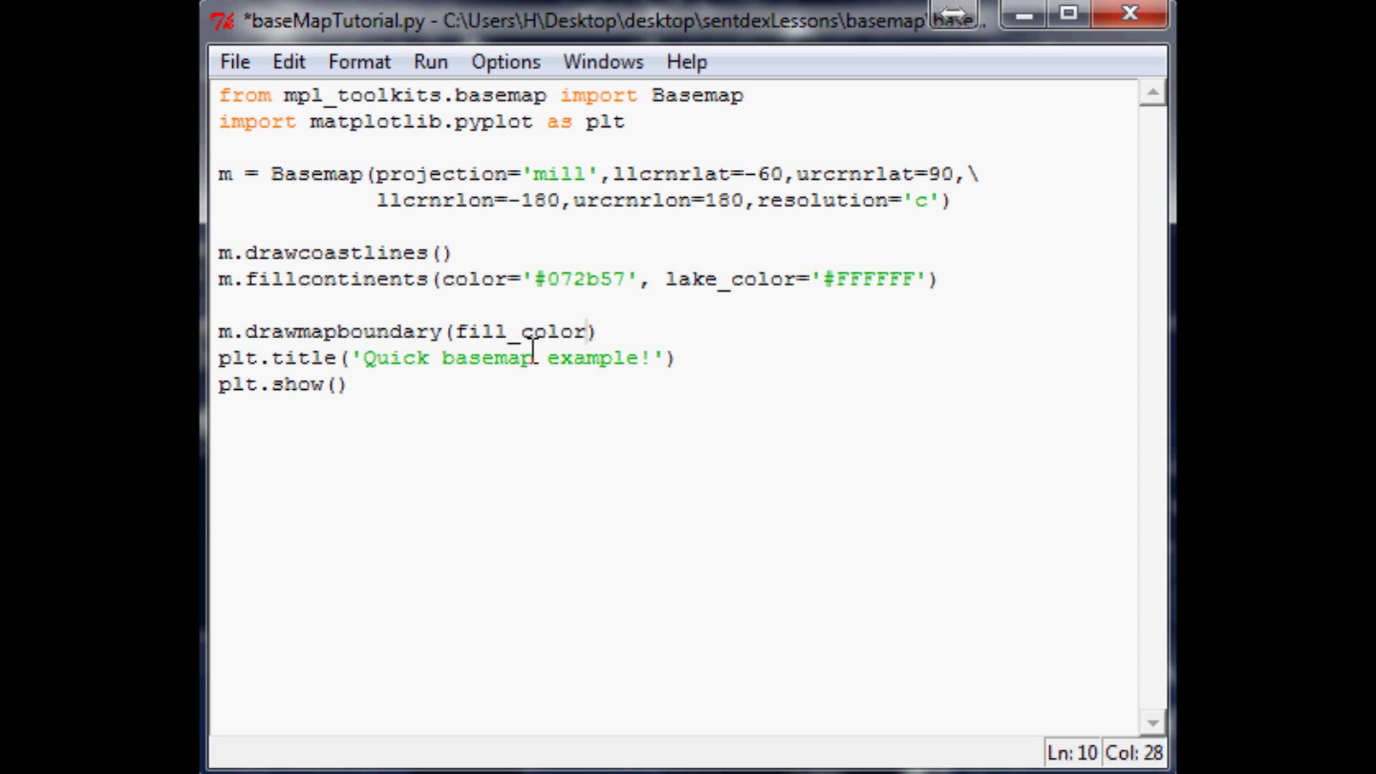
pyautogui.write("='#'")
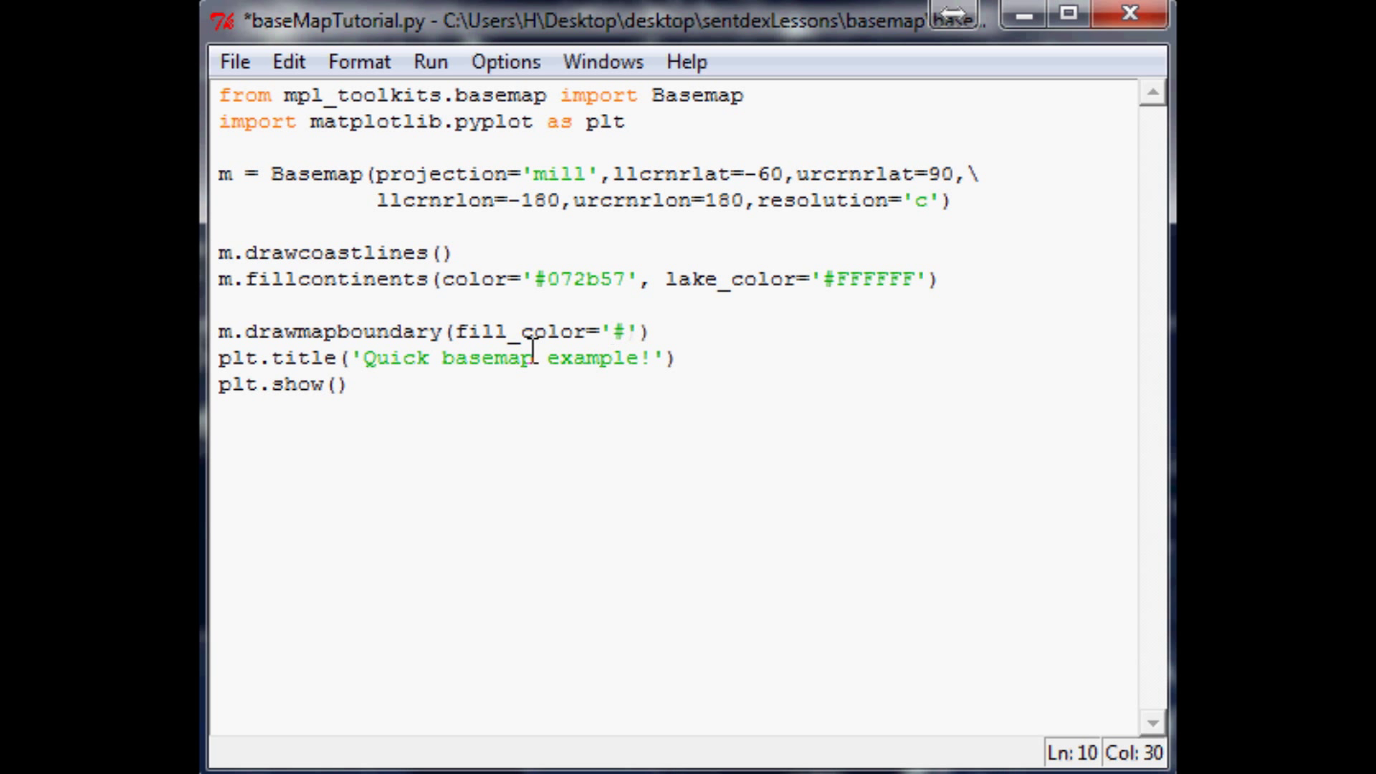
pyautogui.write('FFFFFF')
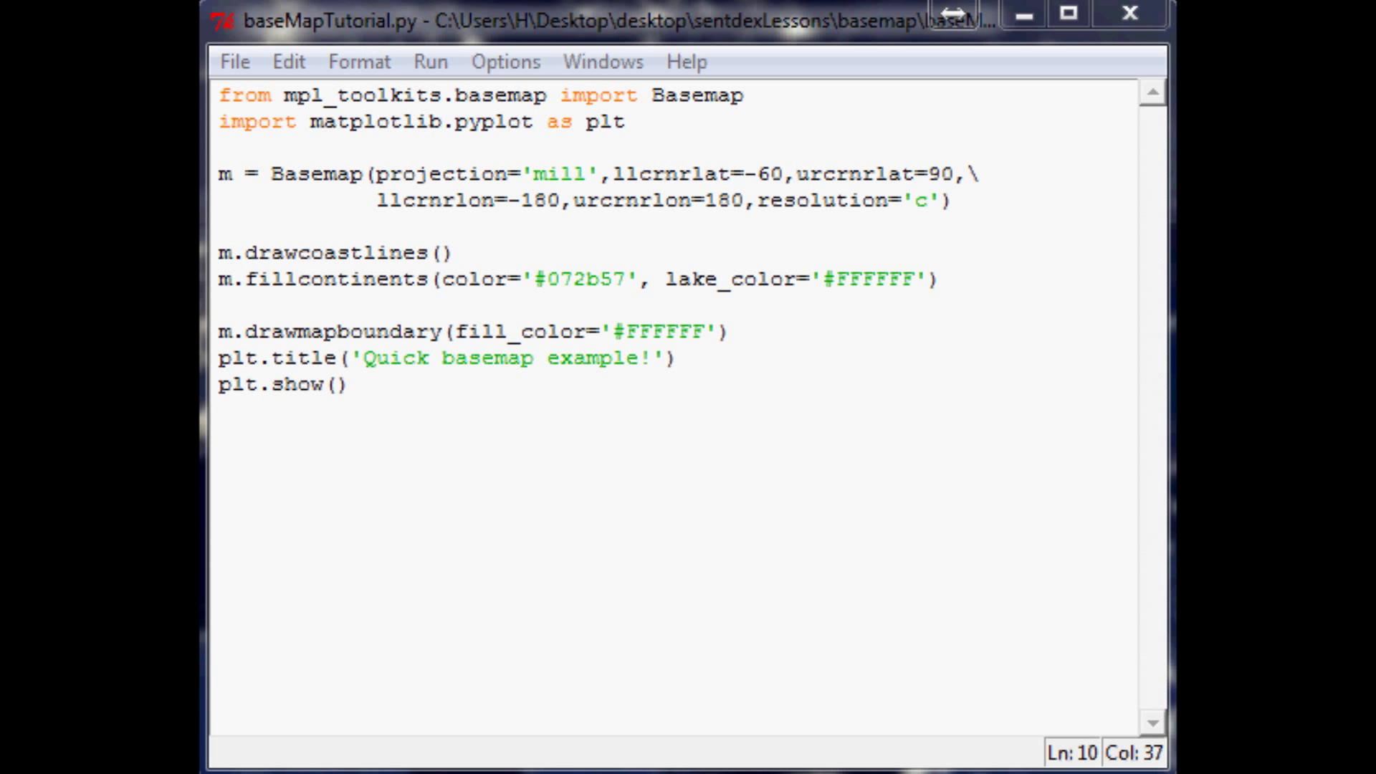
pyautogui.press('F5')
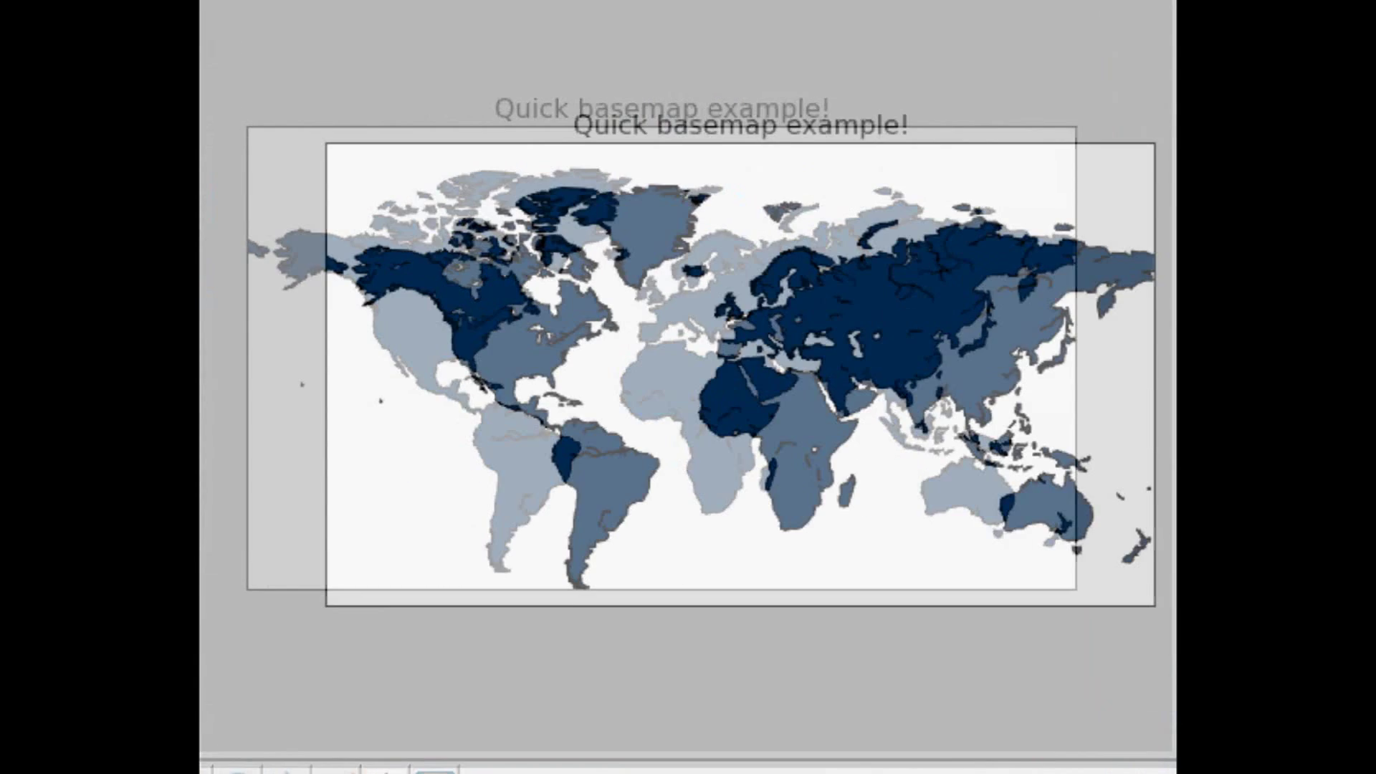